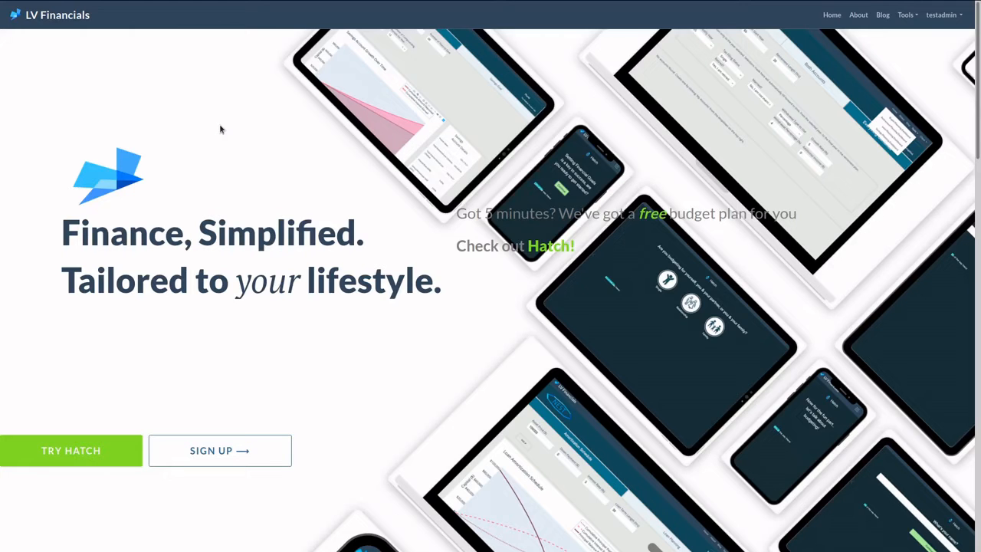
mouse_move(892, 48)
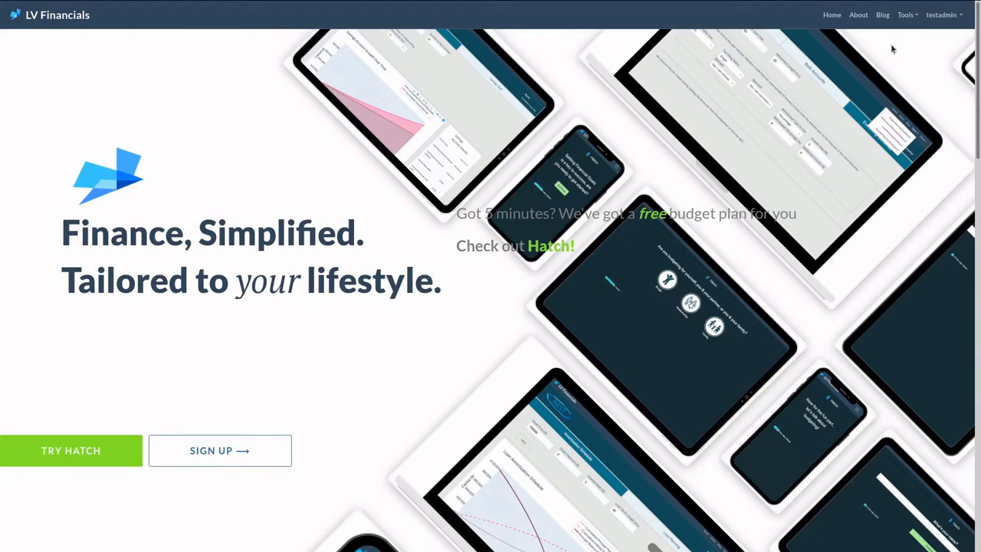
Step: Go from the home page to the Nest loan planning dashboard via the Tools menu
left_click(905, 15)
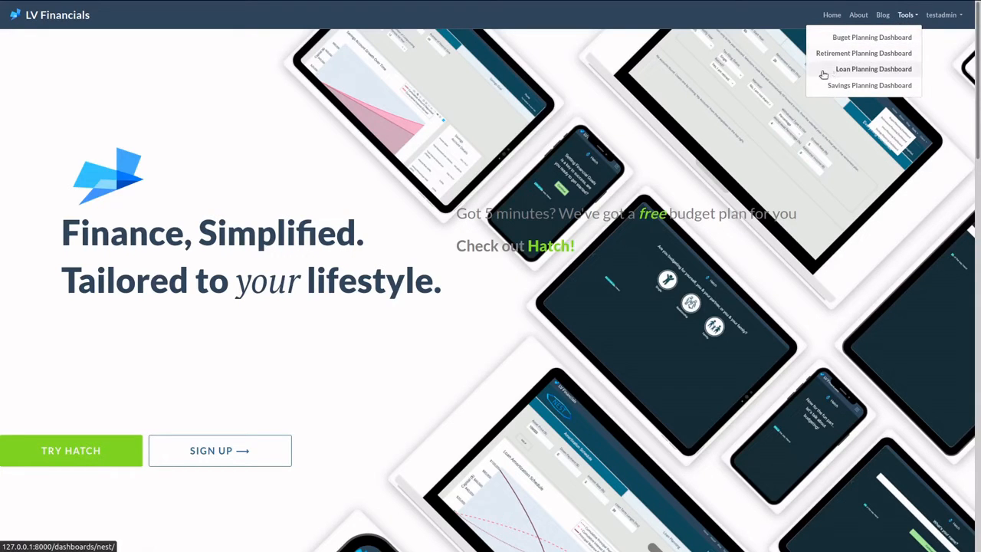
left_click(873, 69)
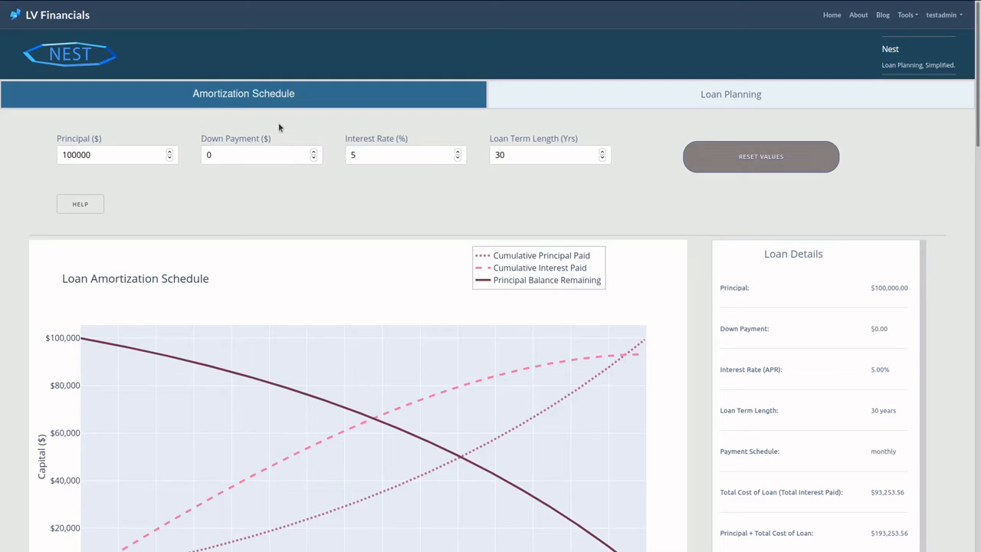
mouse_move(276, 123)
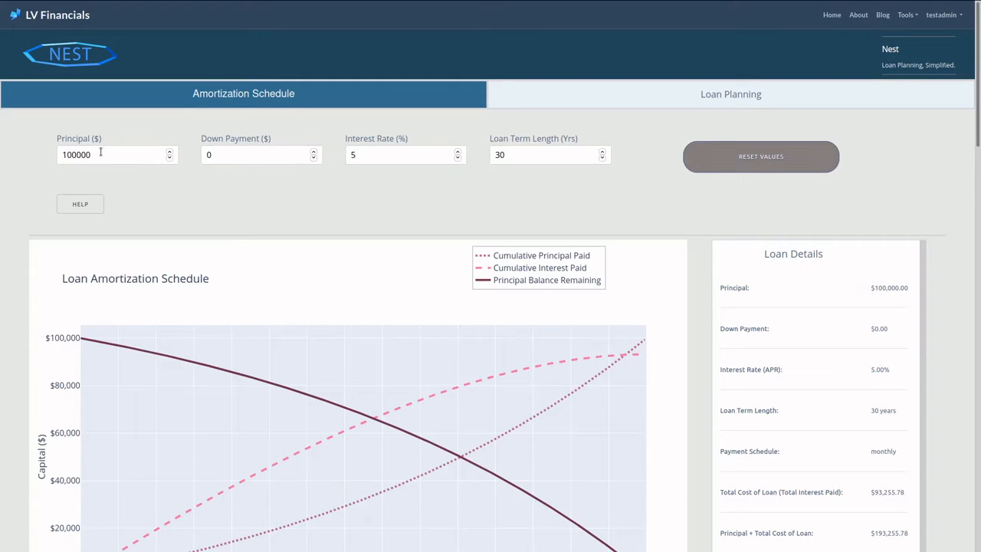
mouse_move(103, 155)
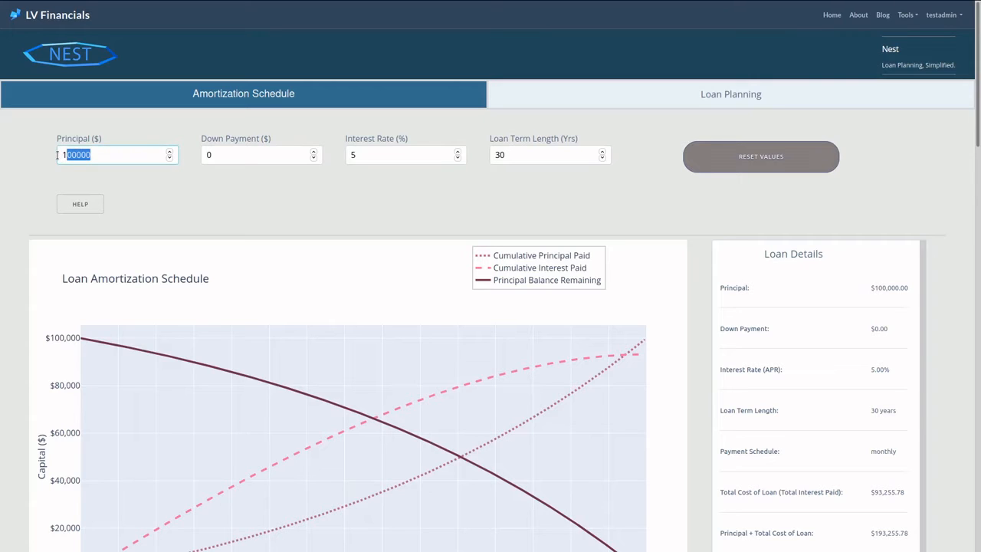
Step: Enter principal 5000, interest rate 6% and loan term 4 years for $636.41 total interest
type("500")
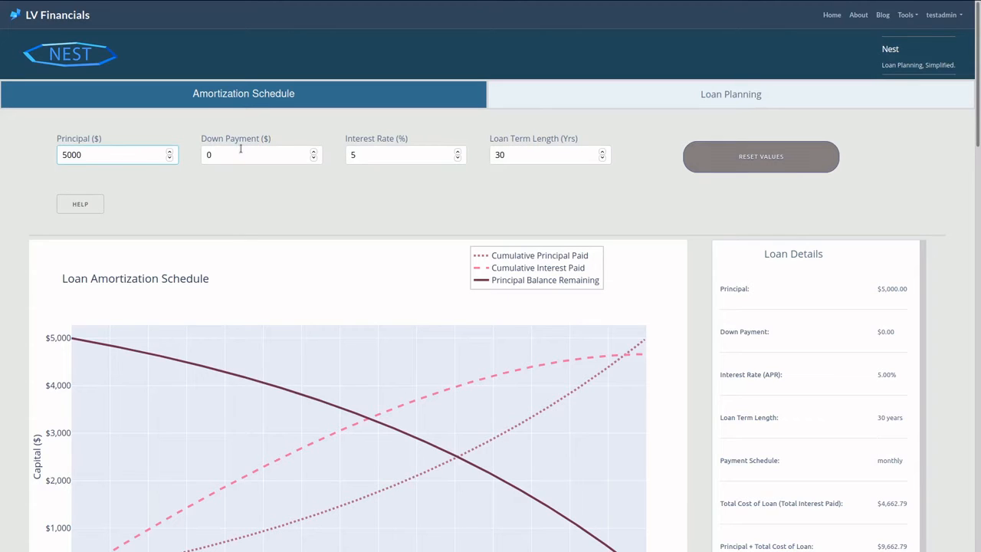
mouse_move(303, 156)
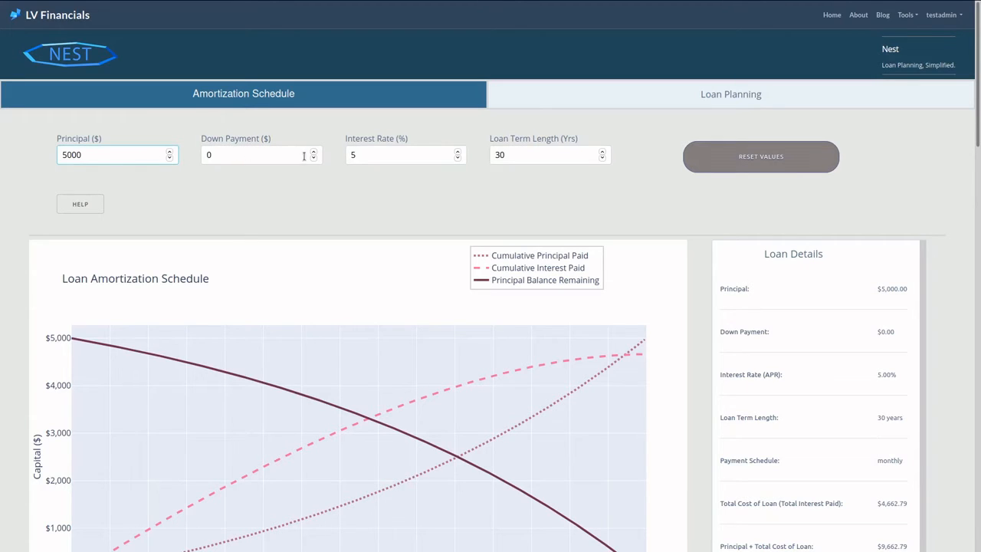
left_click(405, 153)
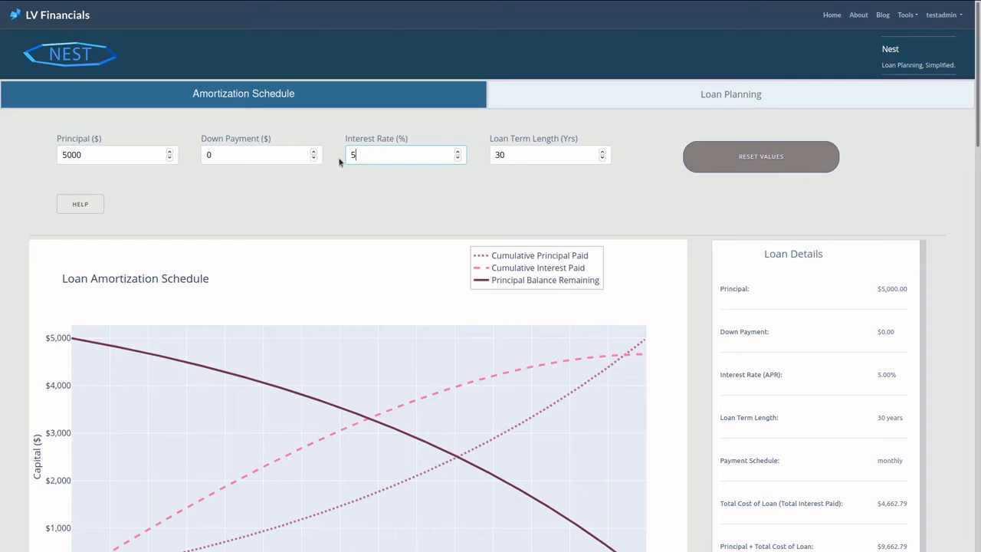
type("6")
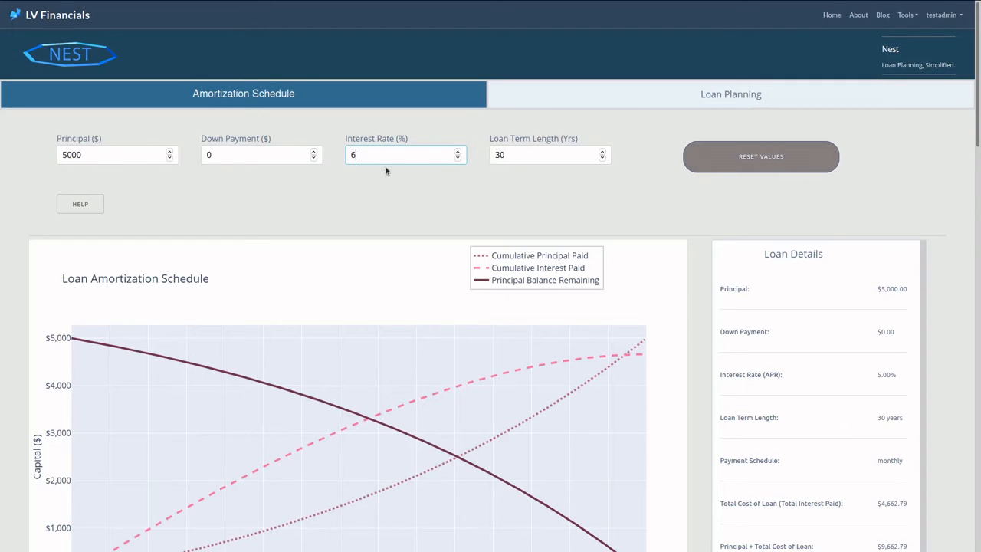
left_click(549, 153)
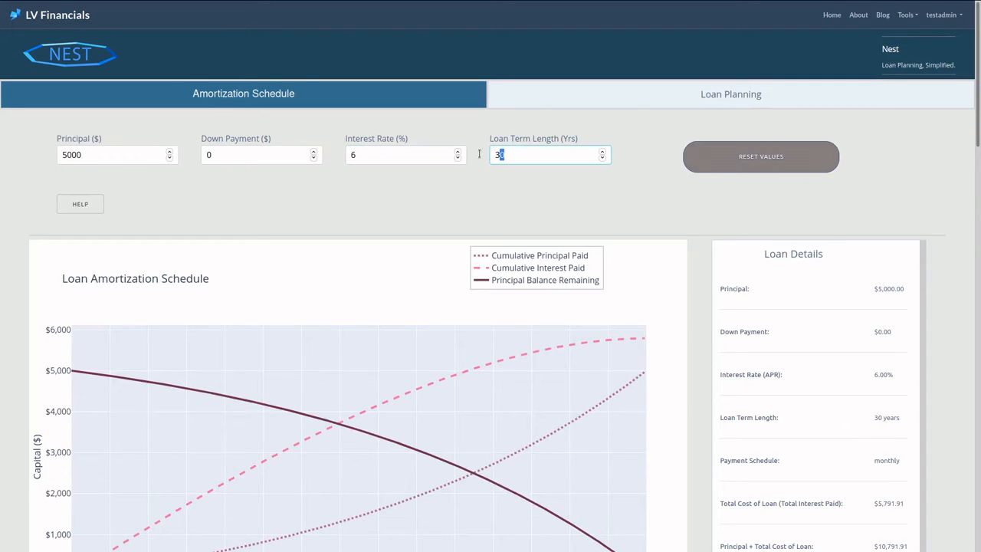
type("4")
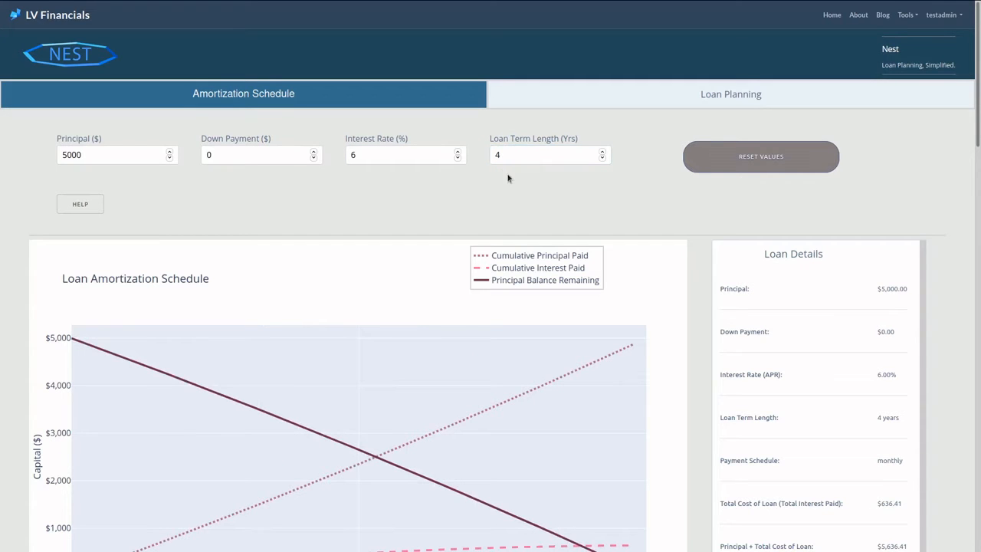
scroll("down", 3)
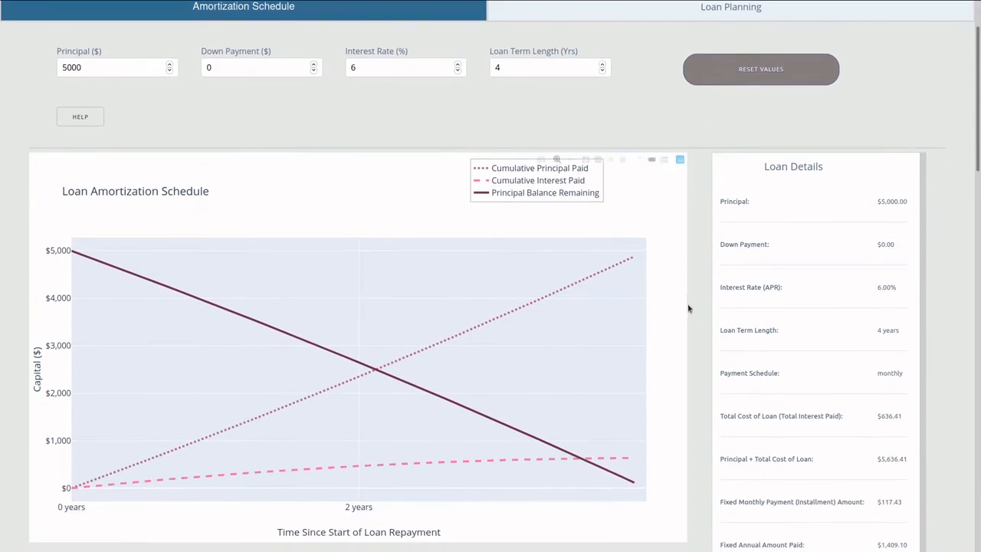
scroll("down", 3)
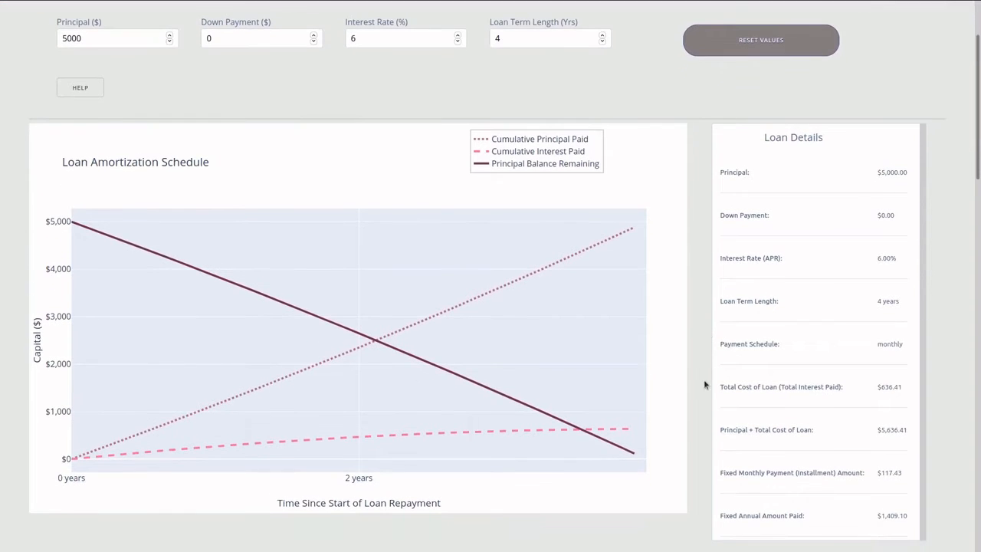
mouse_move(794, 402)
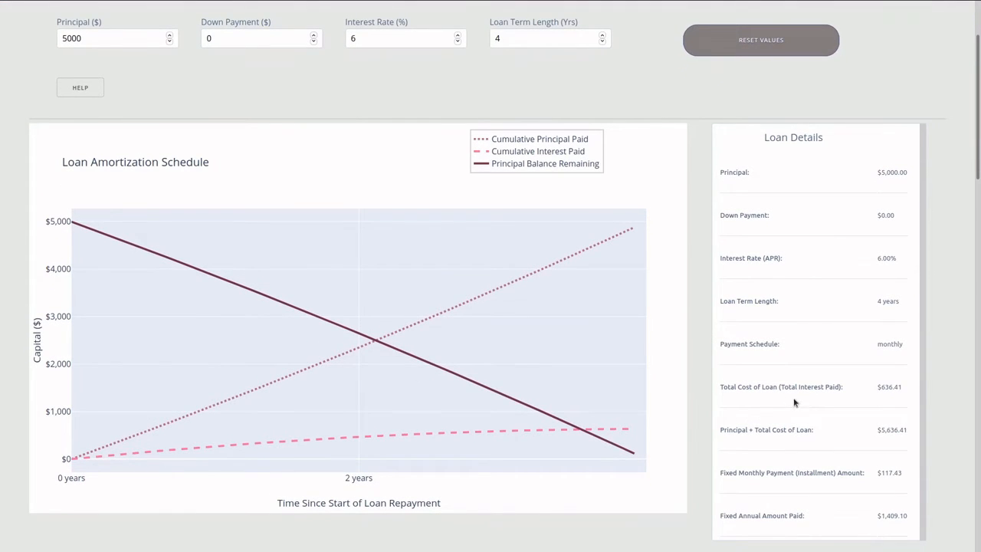
mouse_move(800, 404)
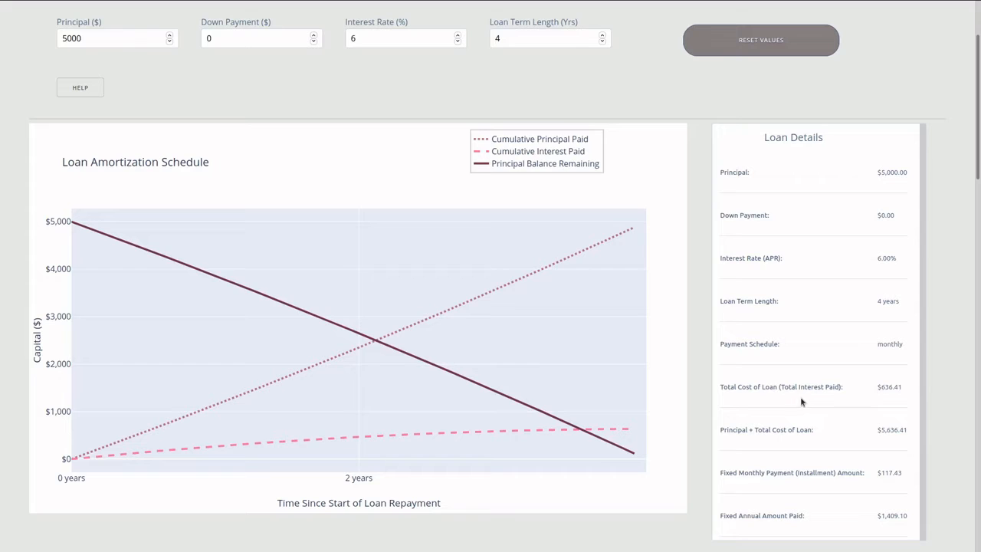
mouse_move(843, 402)
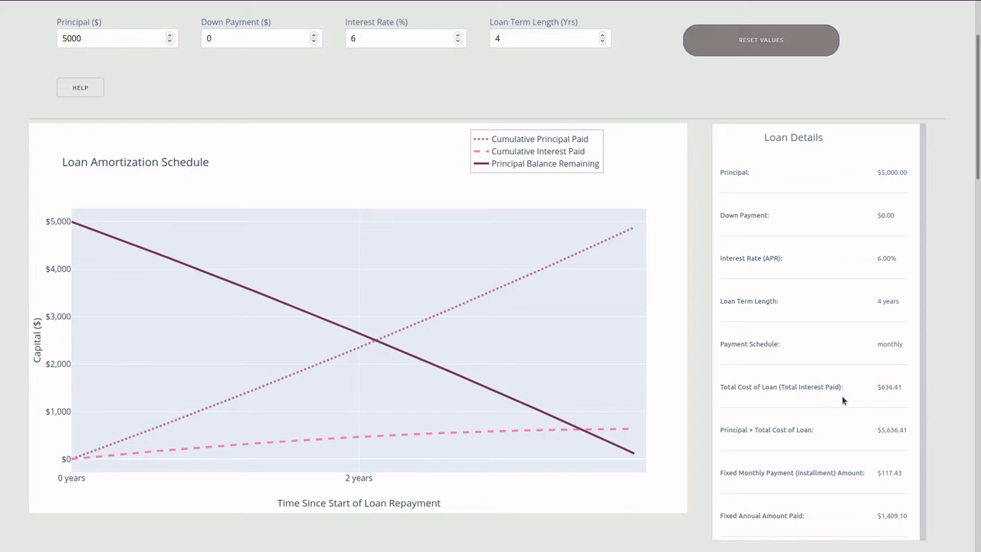
mouse_move(869, 402)
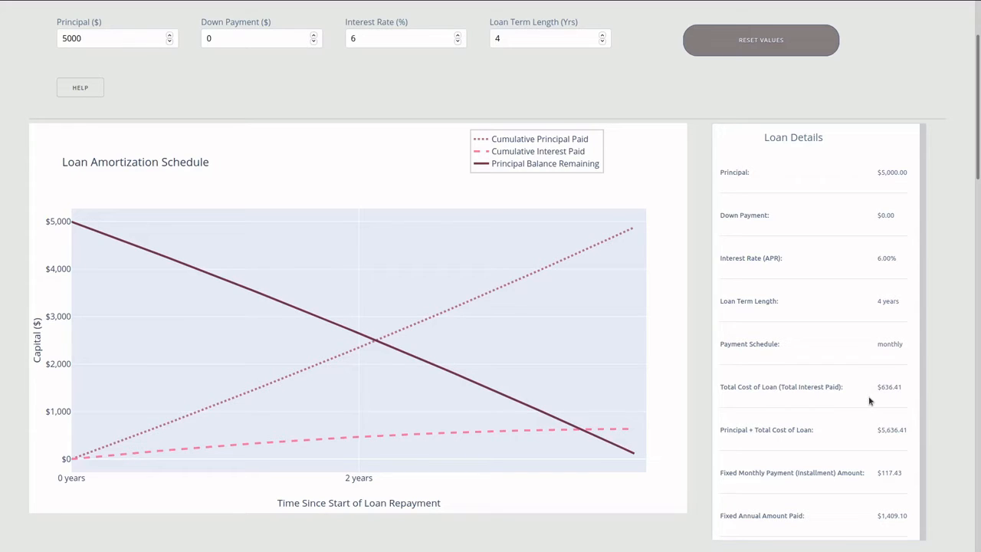
mouse_move(889, 400)
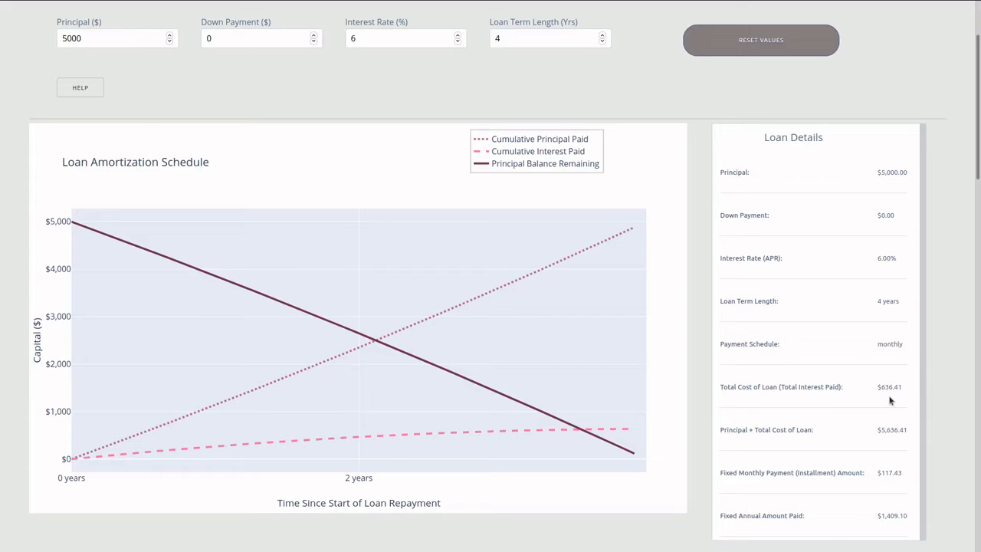
mouse_move(710, 345)
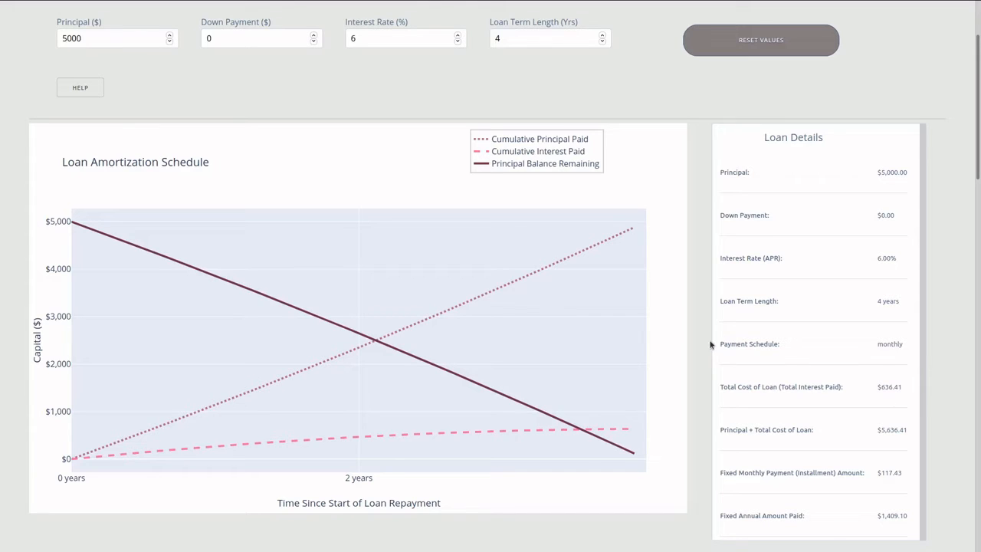
mouse_move(705, 341)
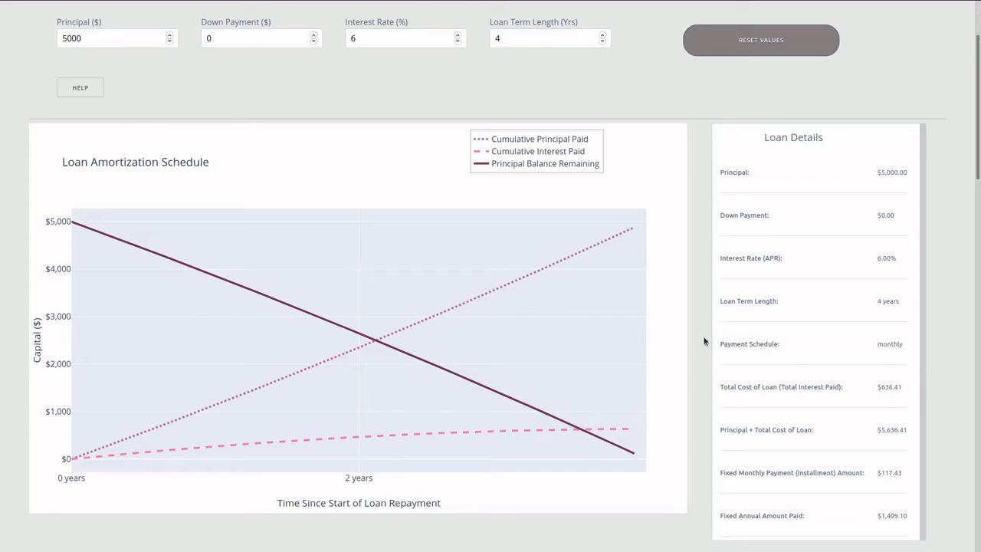
mouse_move(877, 405)
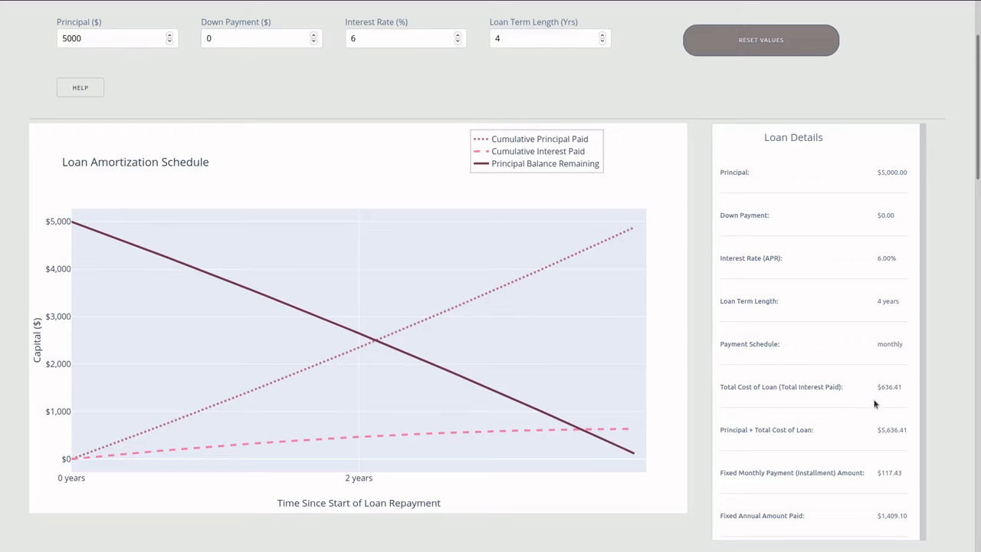
mouse_move(892, 398)
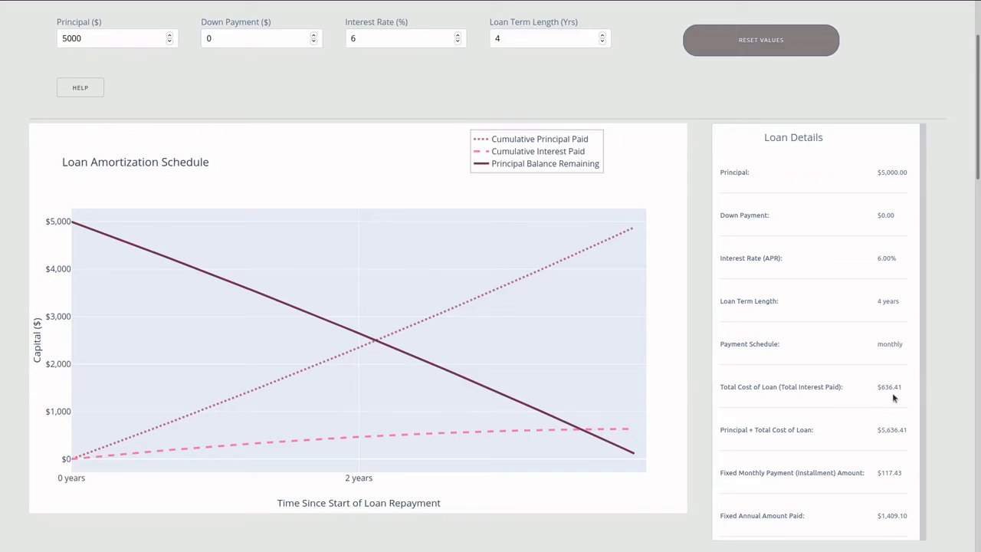
mouse_move(889, 383)
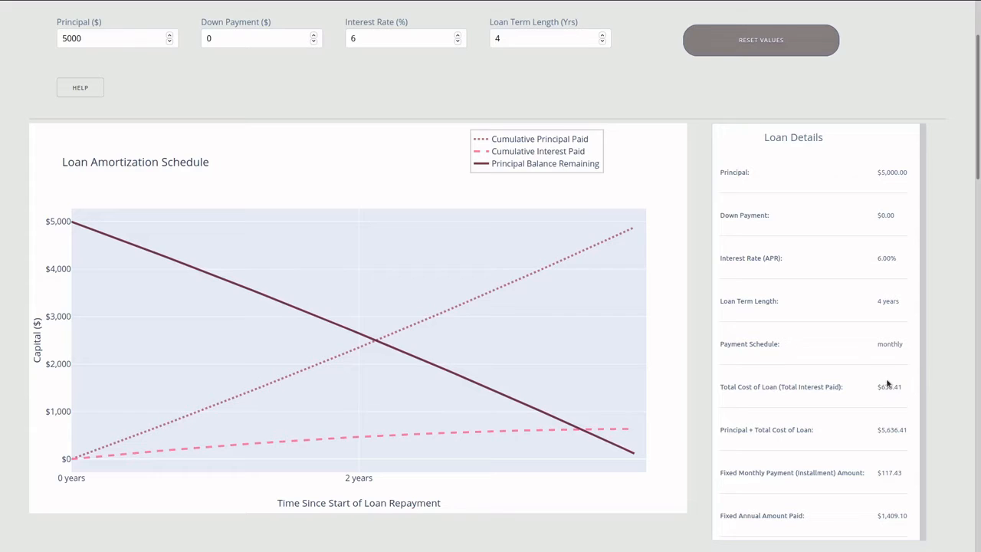
mouse_move(857, 396)
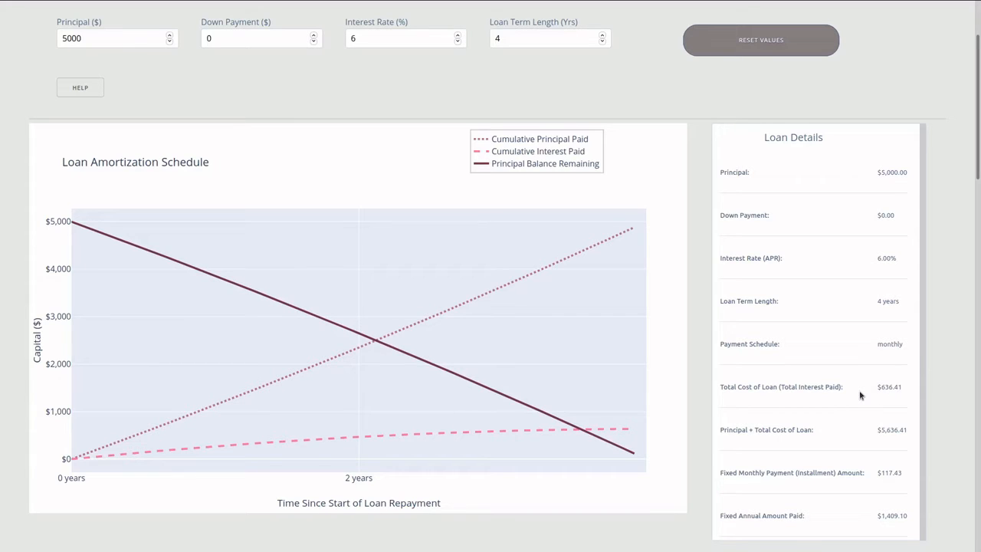
mouse_move(852, 398)
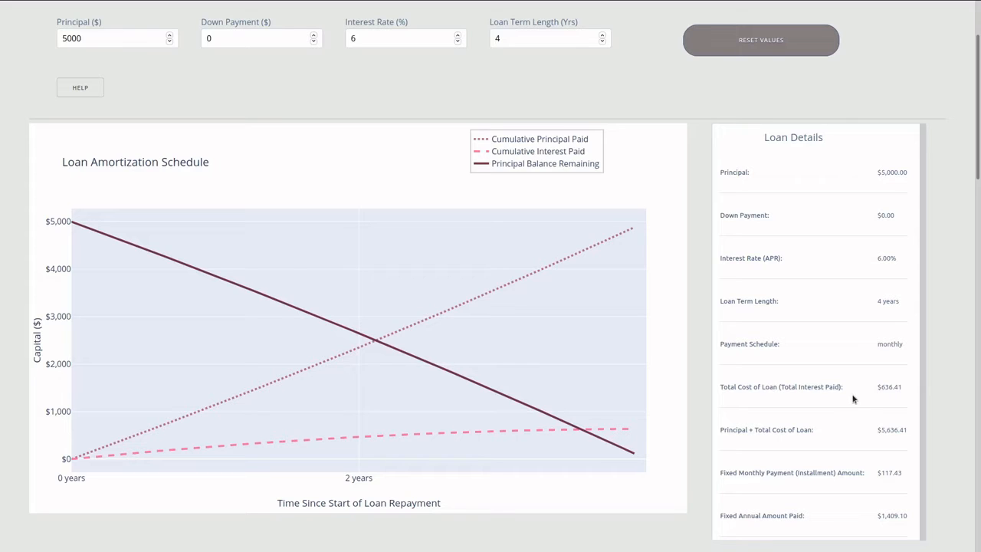
mouse_move(855, 398)
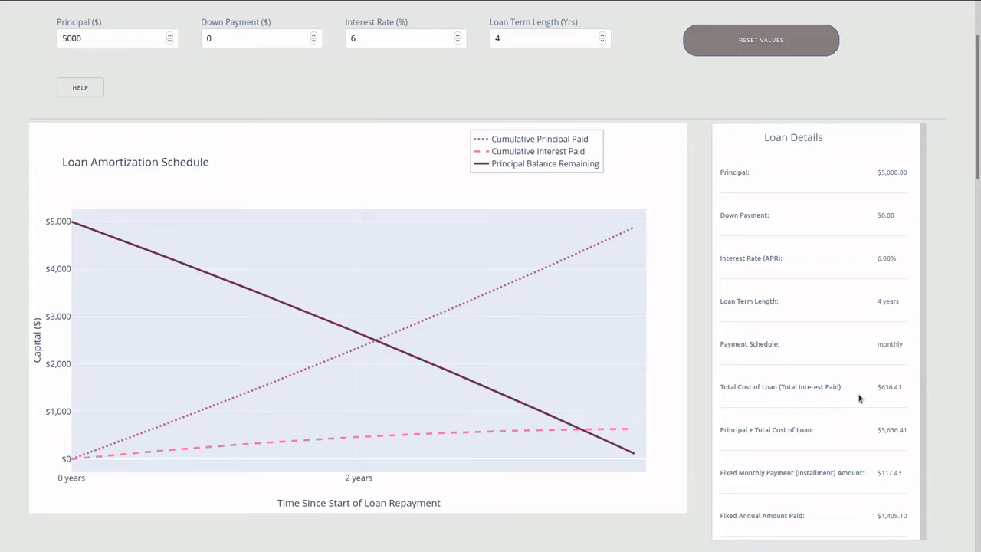
mouse_move(877, 374)
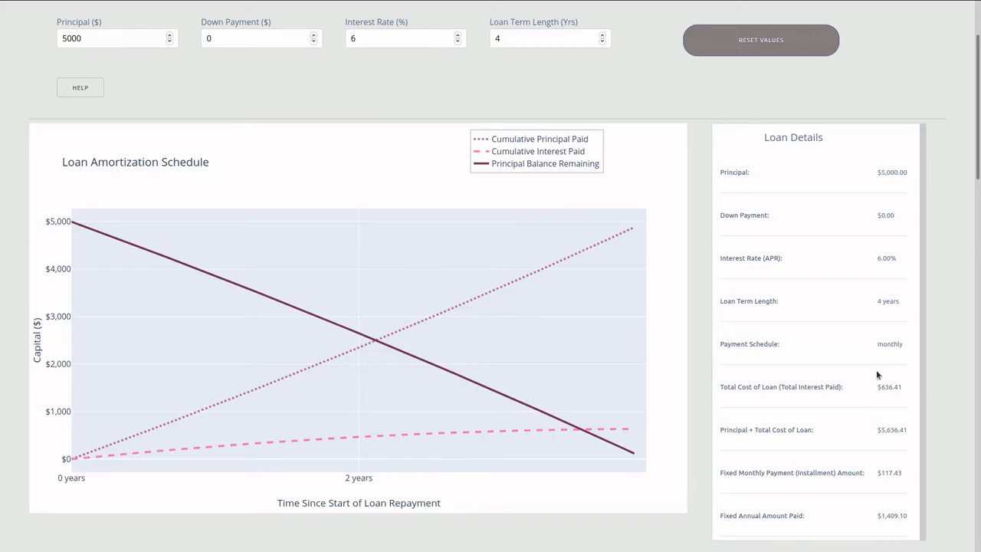
mouse_move(893, 405)
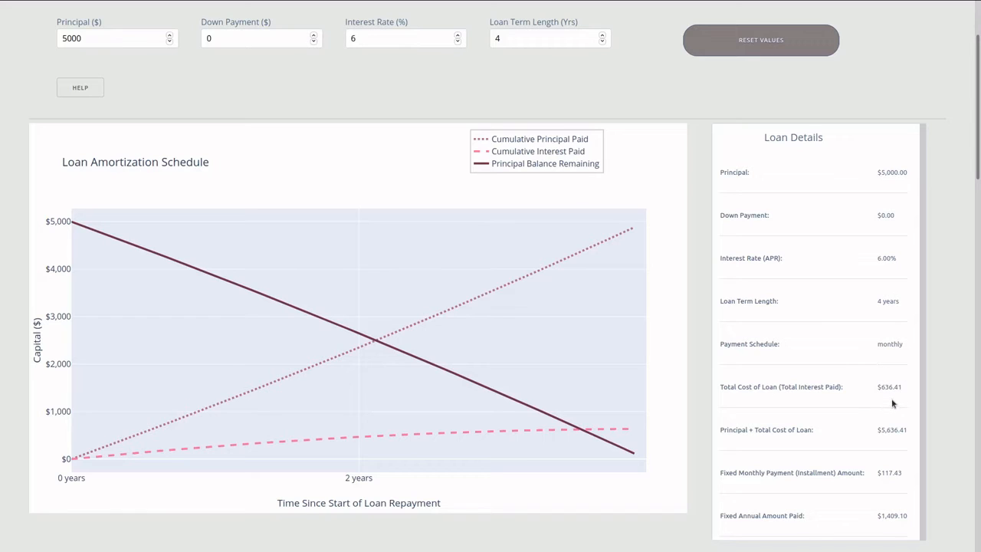
mouse_move(900, 402)
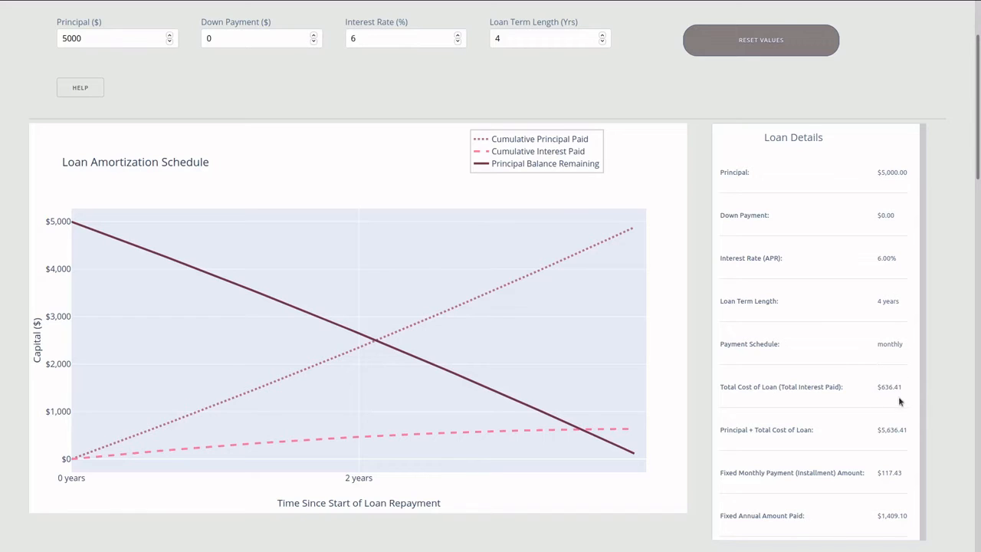
mouse_move(897, 380)
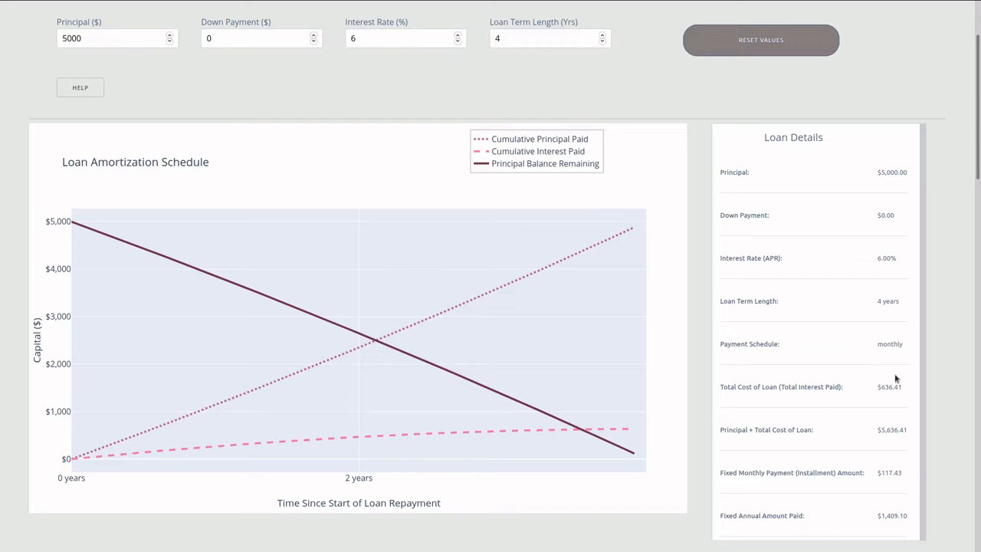
mouse_move(941, 354)
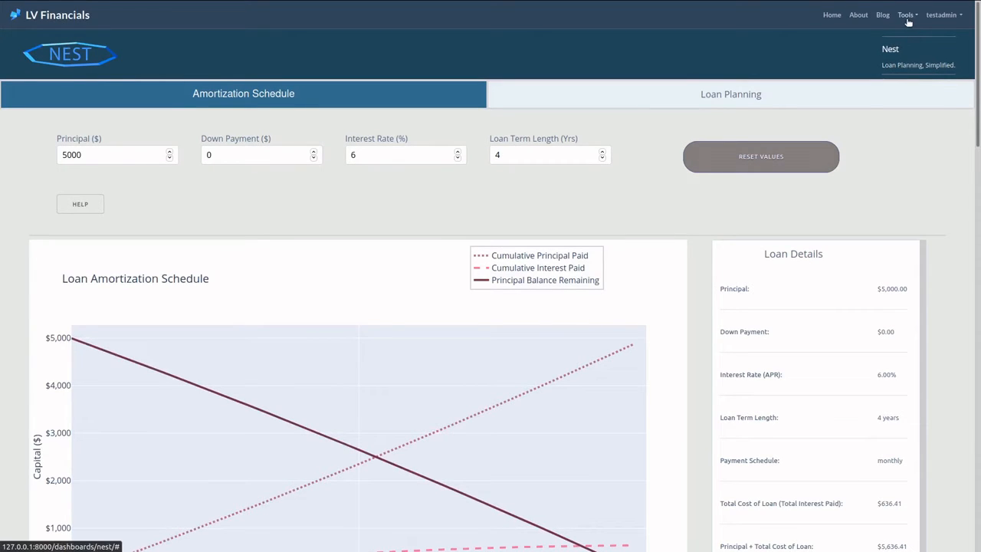
Step: Switch from the loan schedule to the Plume Savings Plan calculator via the Tools menu
left_click(904, 16)
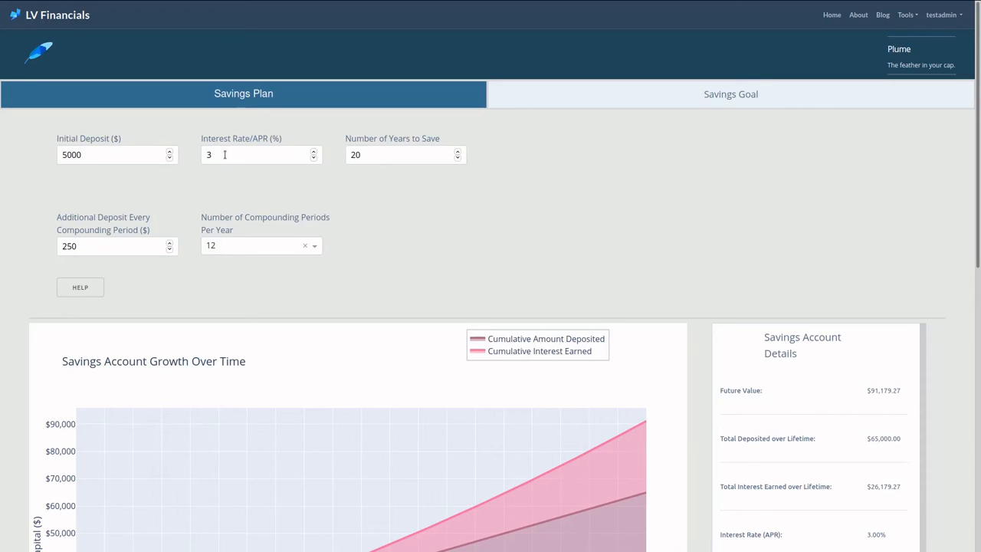
Step: Set APR to 1%, years to save to 4 and additional deposit to 0, giving $5,203.97 future value
left_click(261, 154)
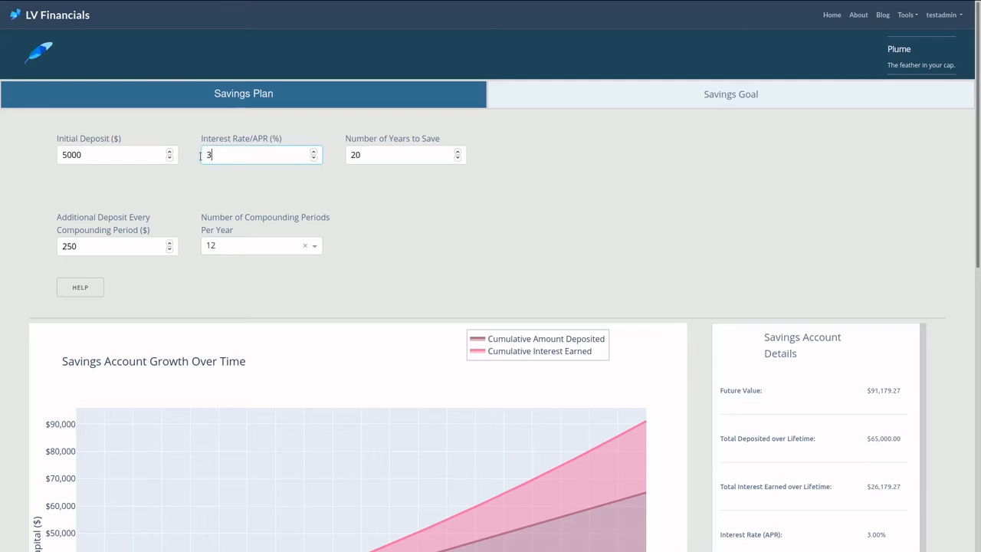
type("1")
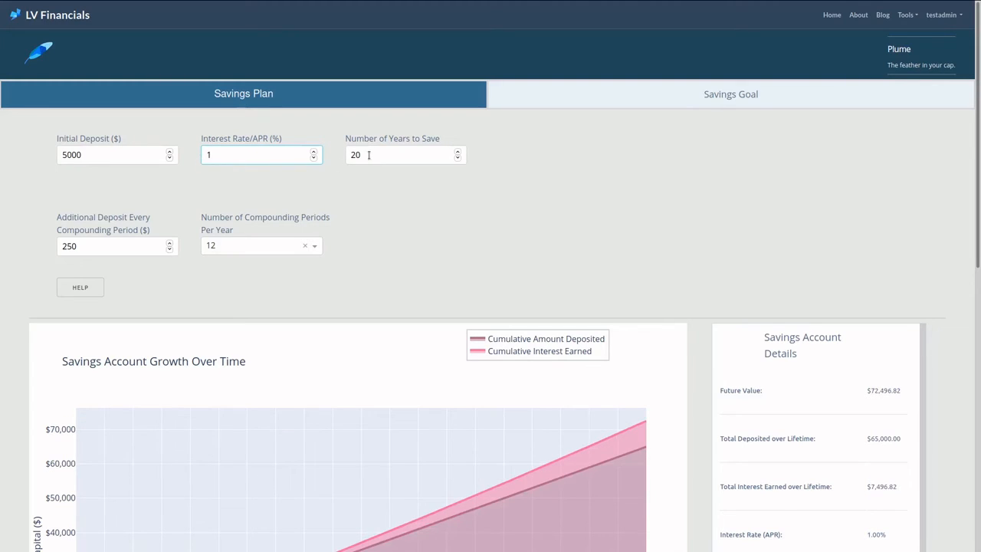
left_click(405, 153)
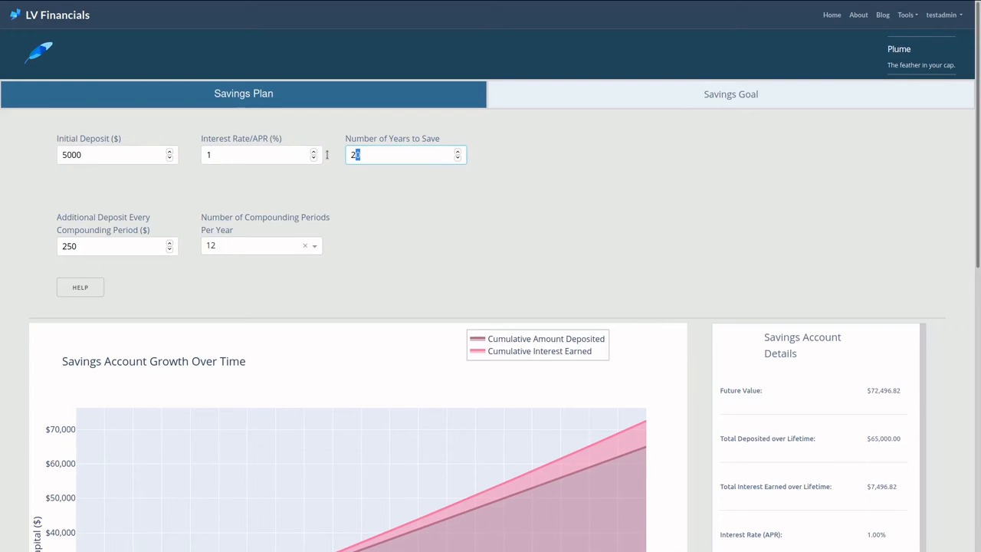
type("4")
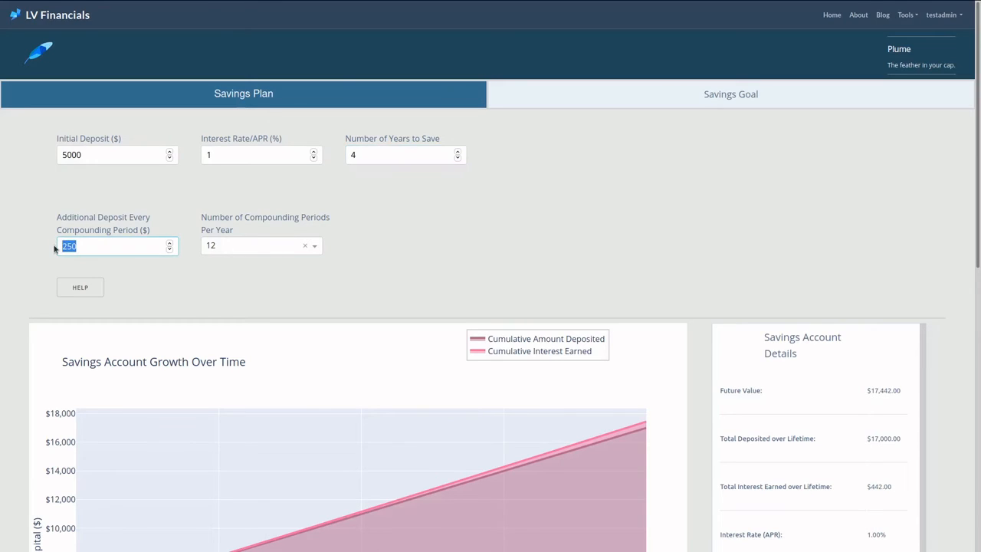
type("0")
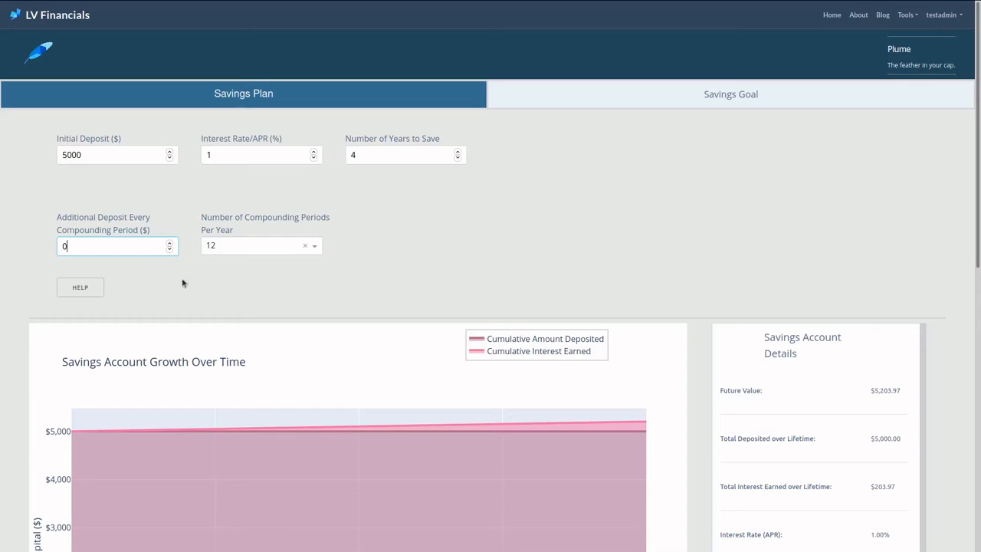
mouse_move(246, 263)
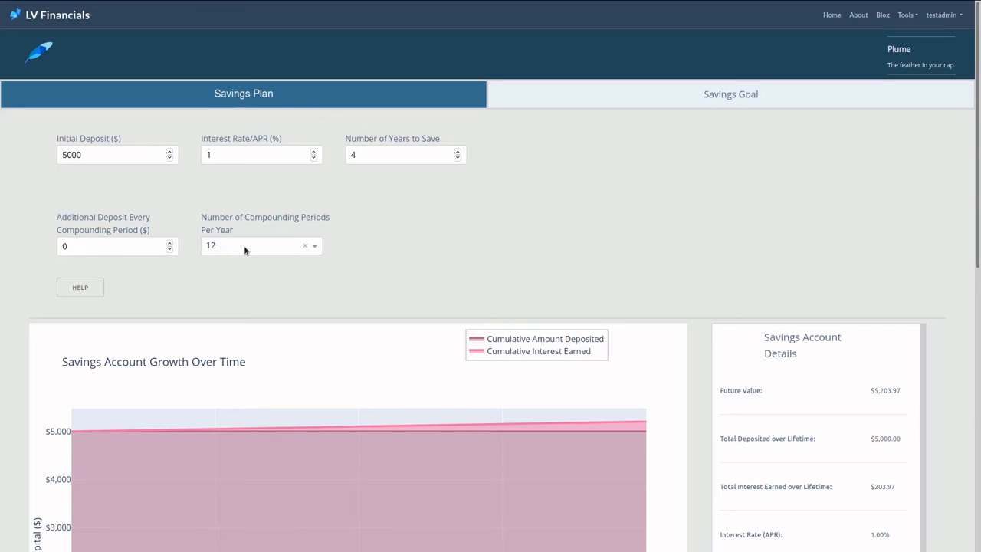
mouse_move(682, 224)
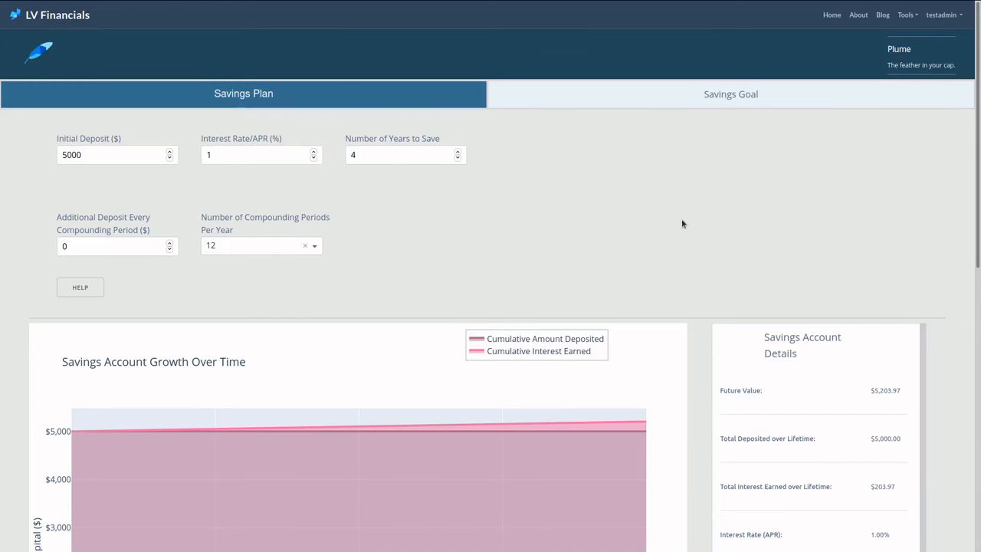
Step: Scroll down to the 4-year growth chart and account details showing $203.97 interest and 1.00% APY
scroll("down", 3)
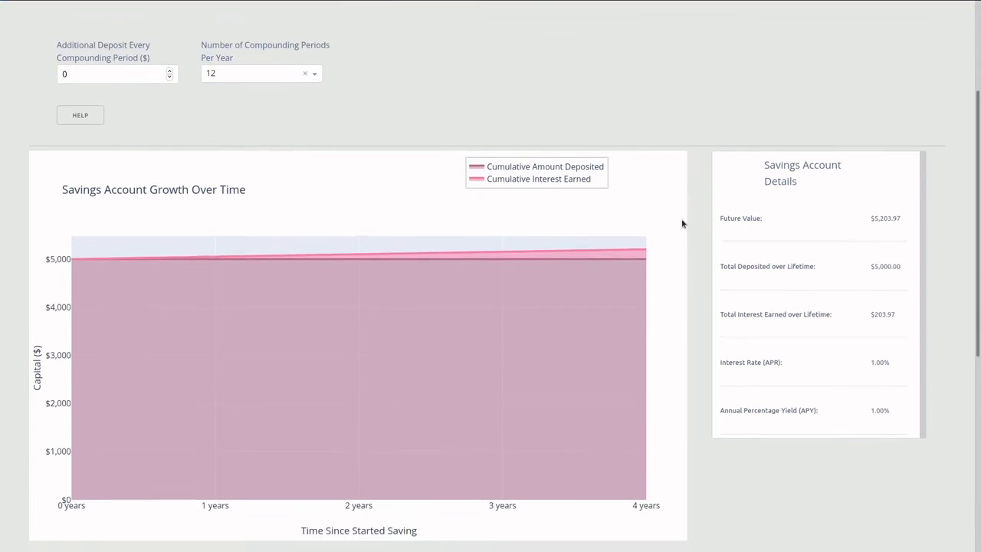
scroll("down", 3)
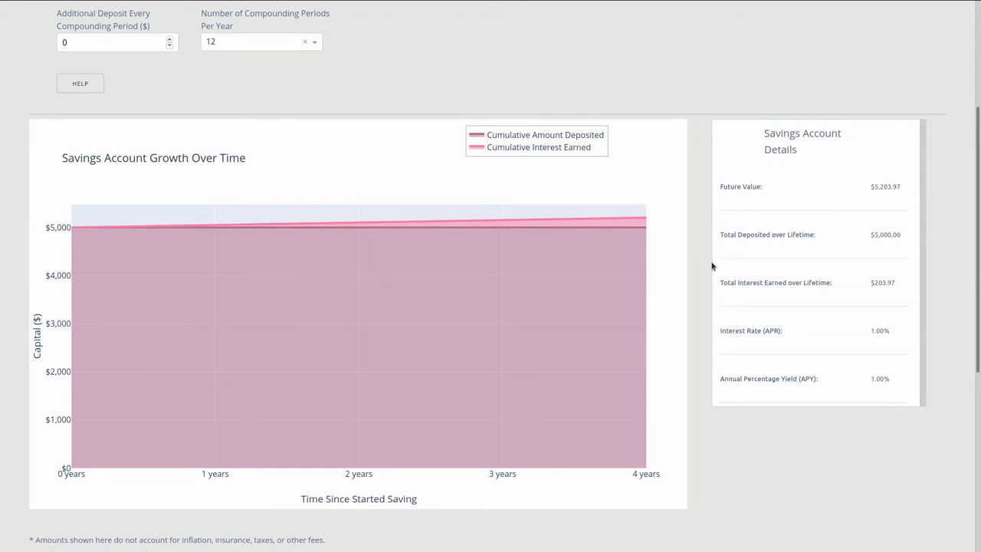
mouse_move(730, 270)
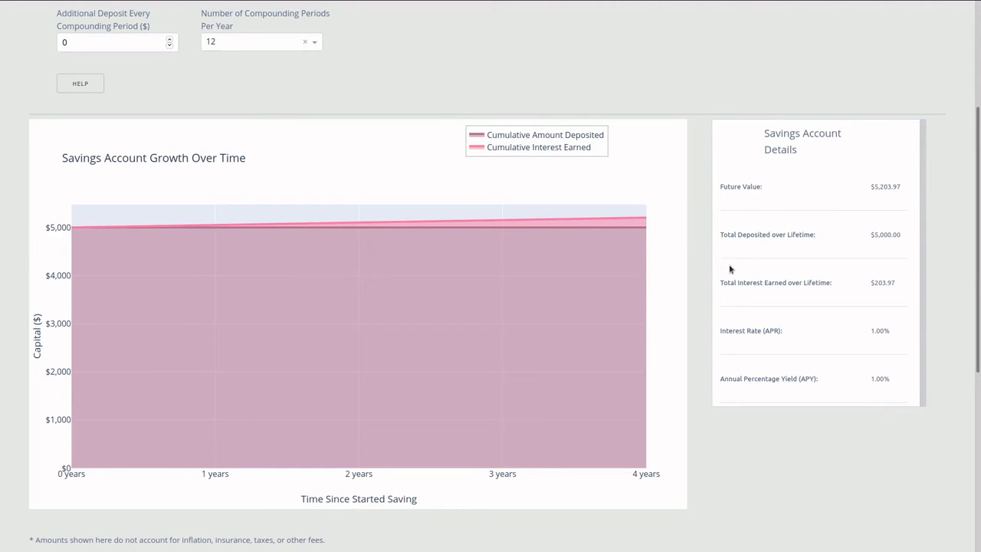
mouse_move(796, 297)
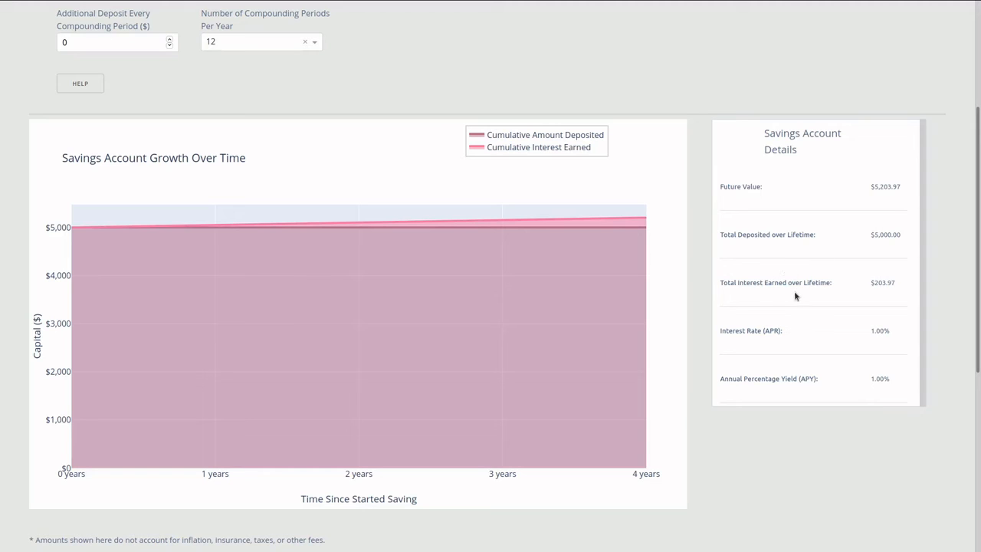
mouse_move(893, 299)
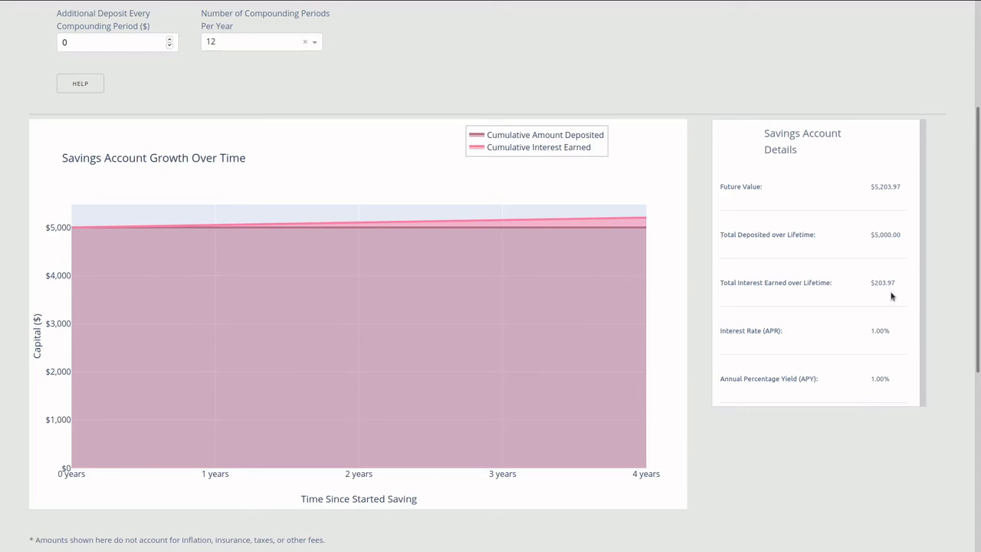
mouse_move(881, 299)
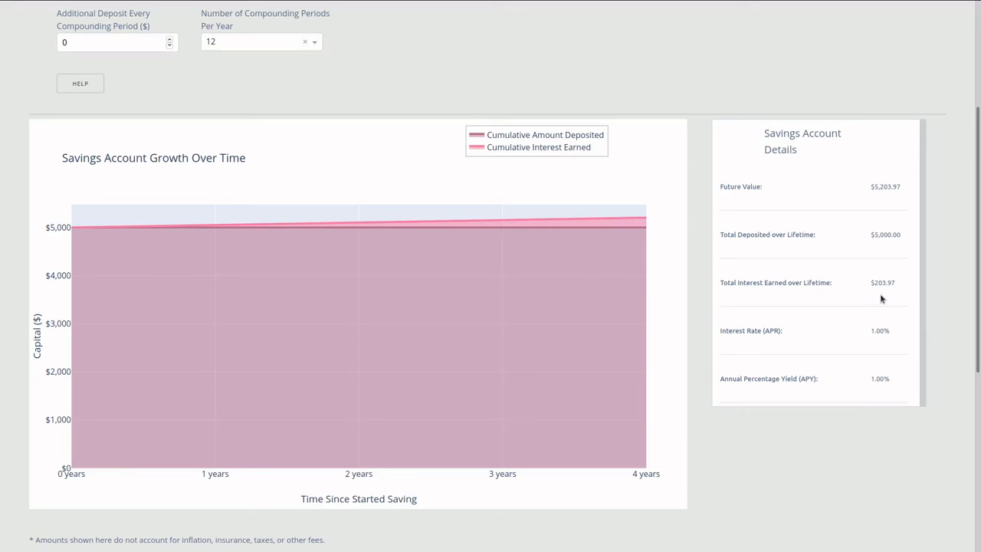
mouse_move(843, 306)
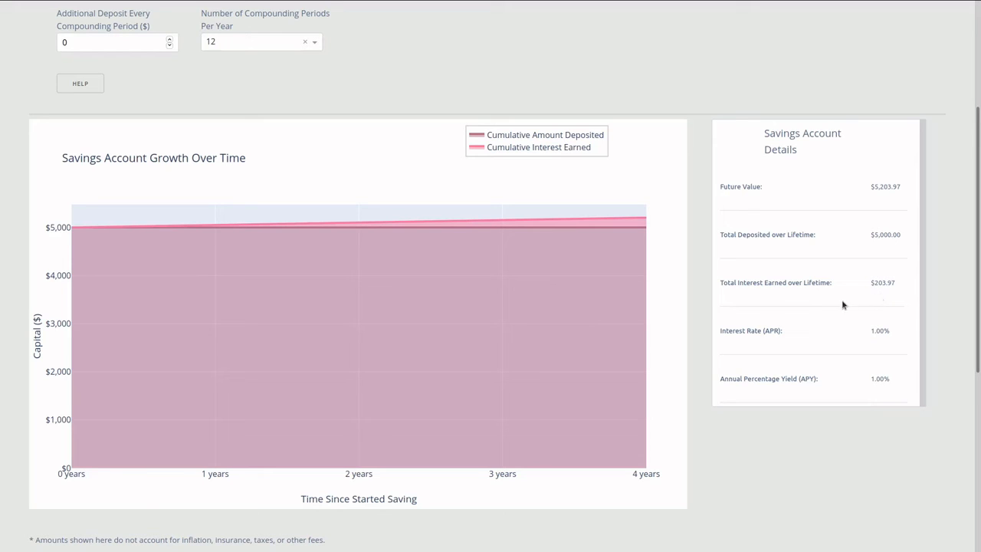
mouse_move(767, 300)
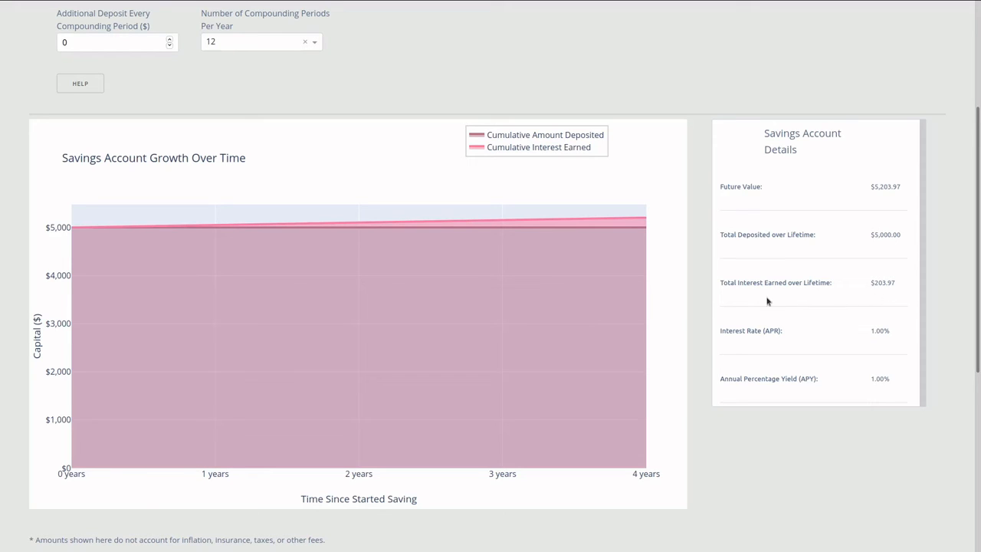
mouse_move(877, 301)
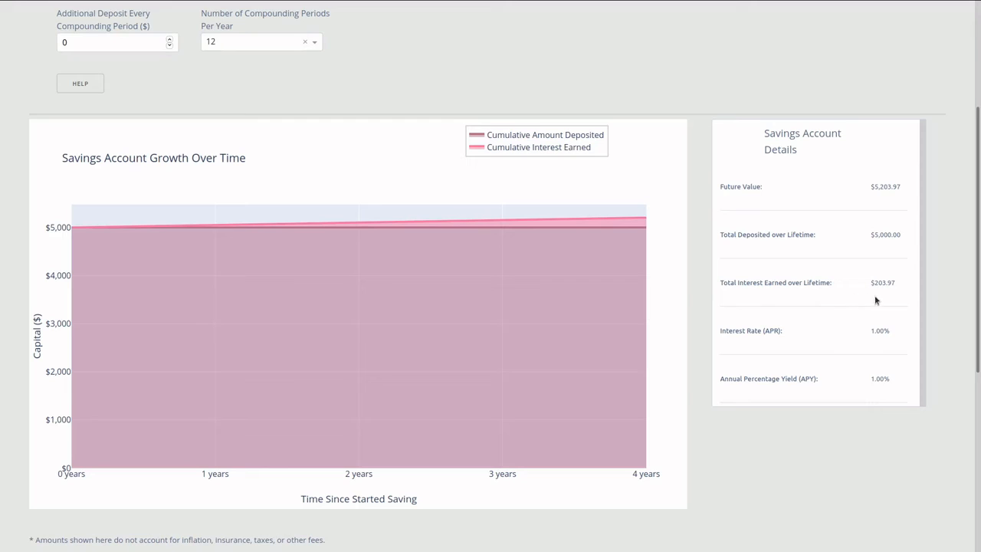
mouse_move(894, 299)
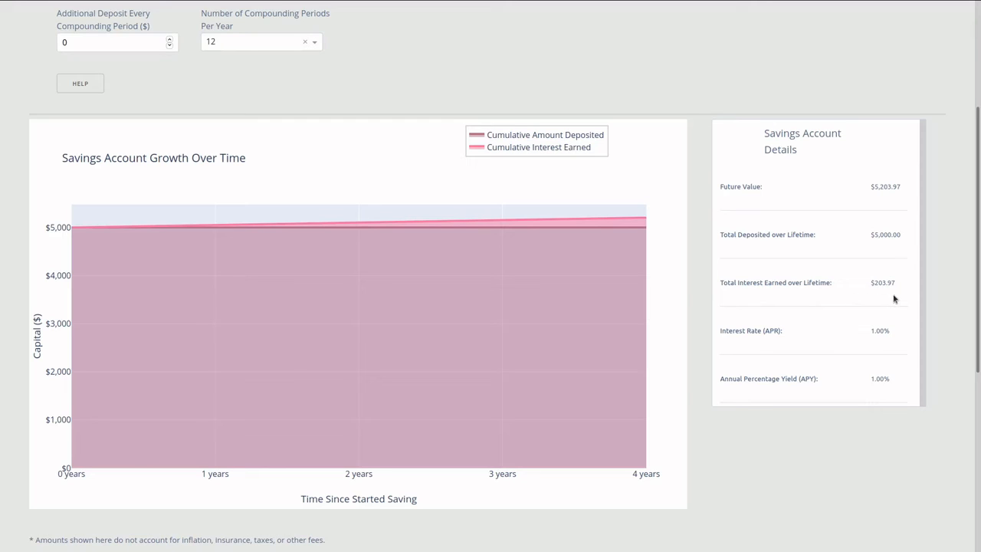
mouse_move(886, 299)
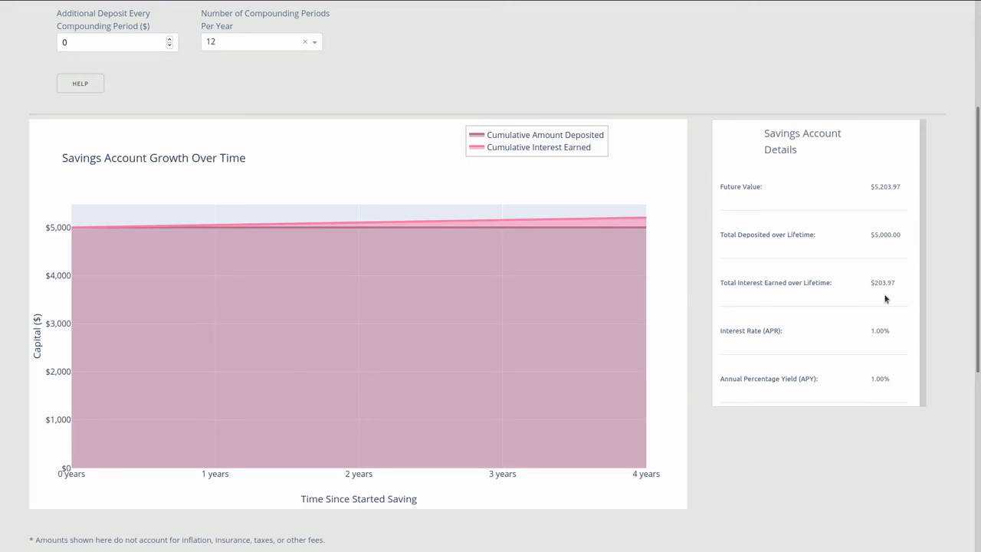
mouse_move(911, 294)
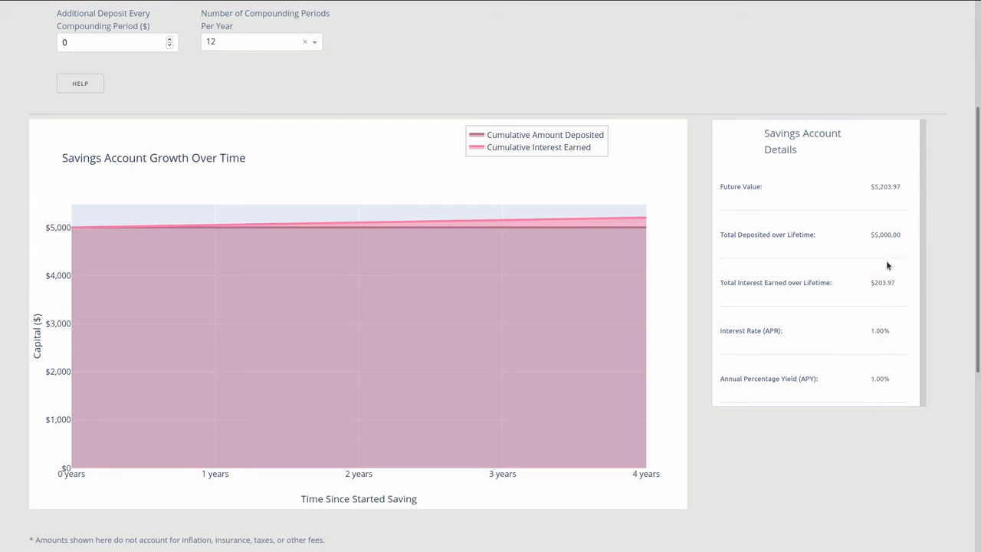
mouse_move(893, 299)
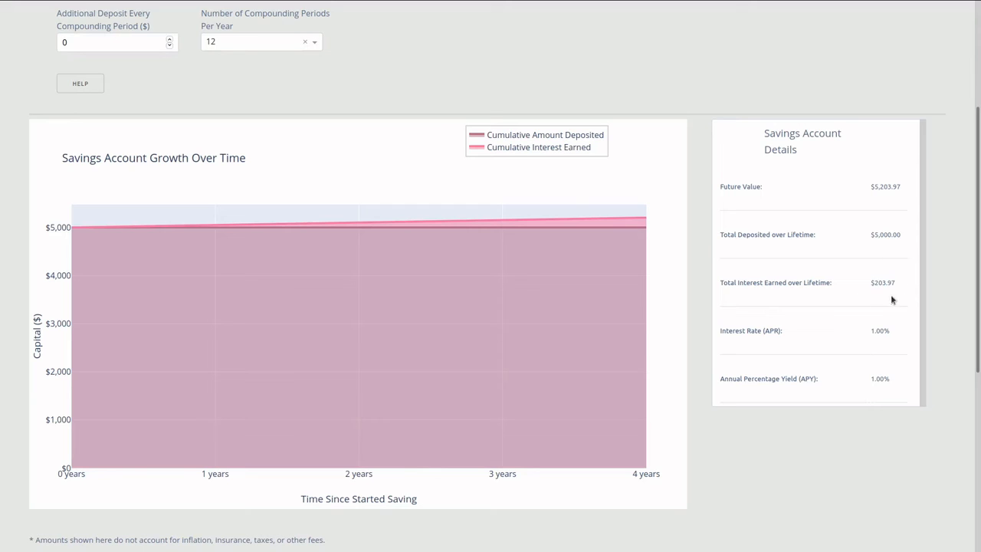
mouse_move(901, 273)
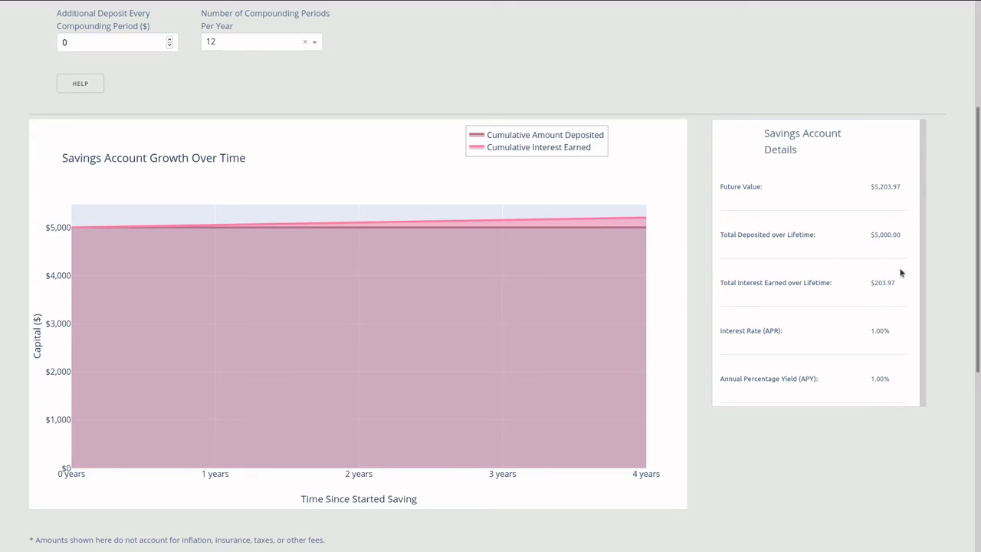
mouse_move(776, 309)
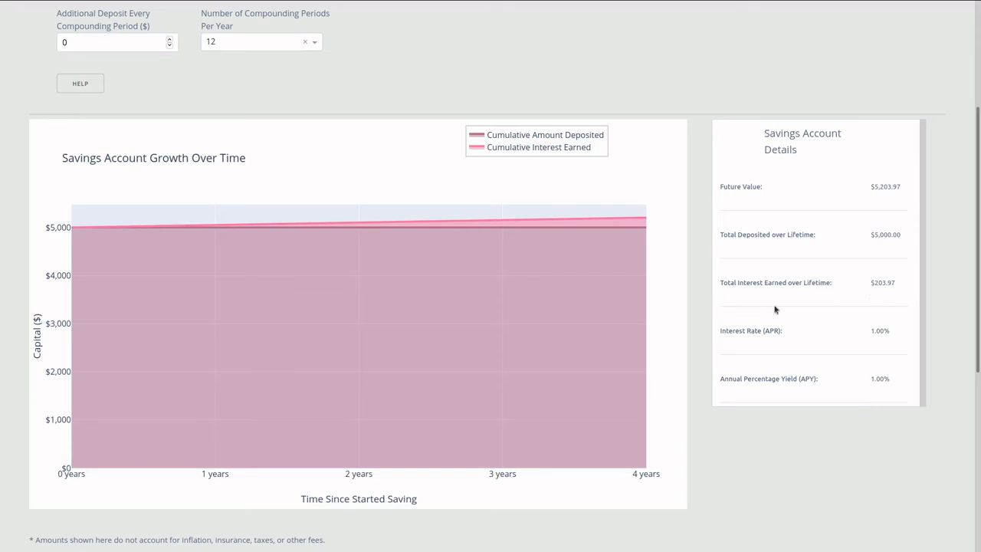
mouse_move(699, 299)
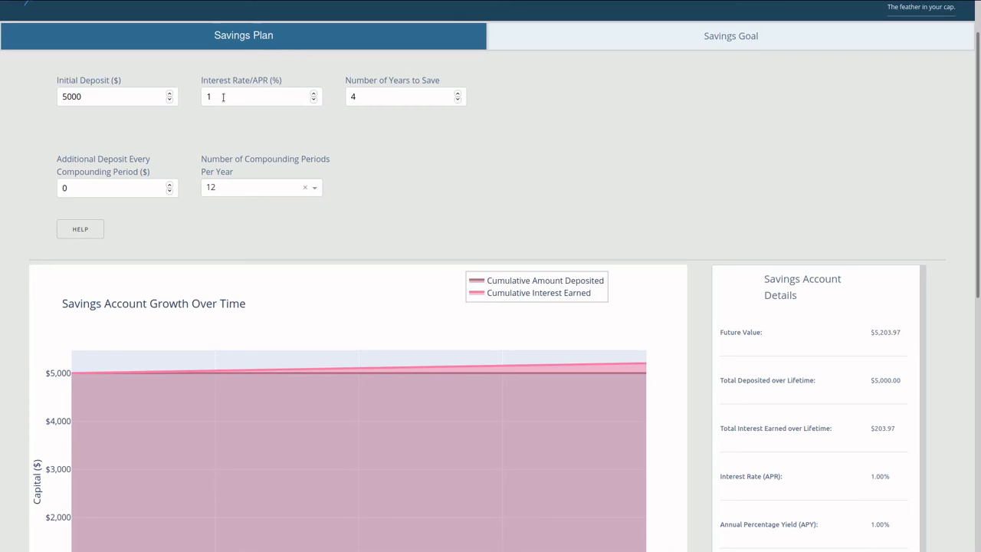
Step: Set APR to 8% with 1 compounding period per year, yielding $6,802.44 and $1,802.44 interest
left_click(261, 95)
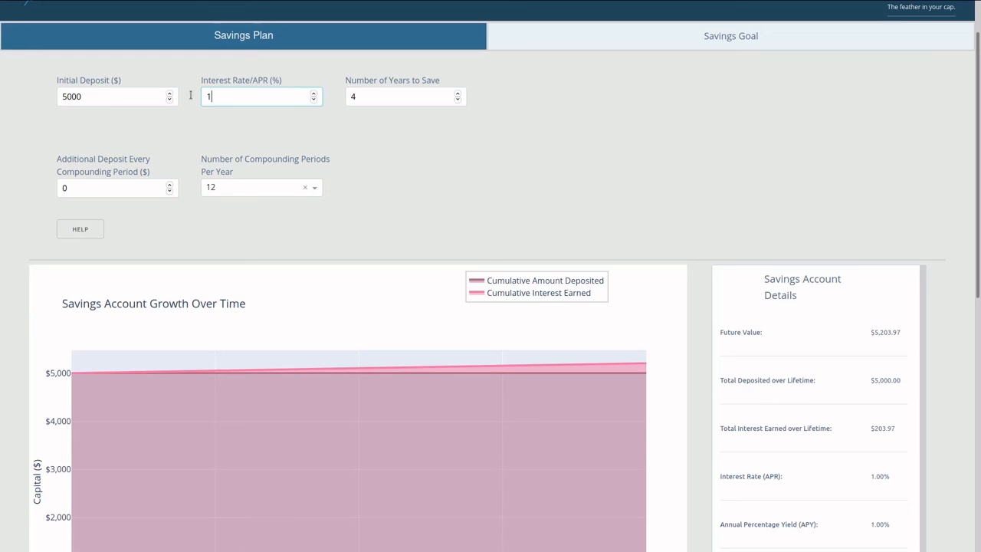
type("8")
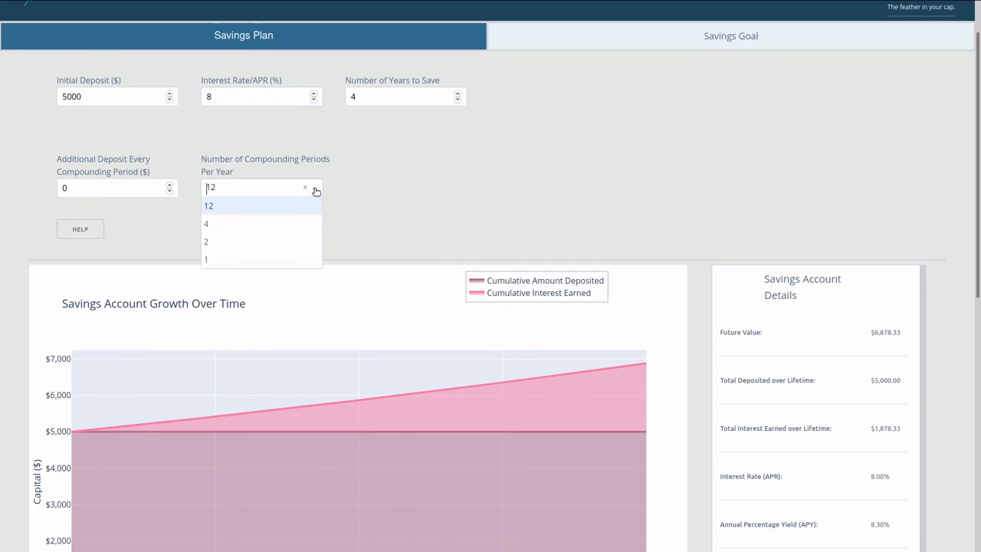
left_click(205, 259)
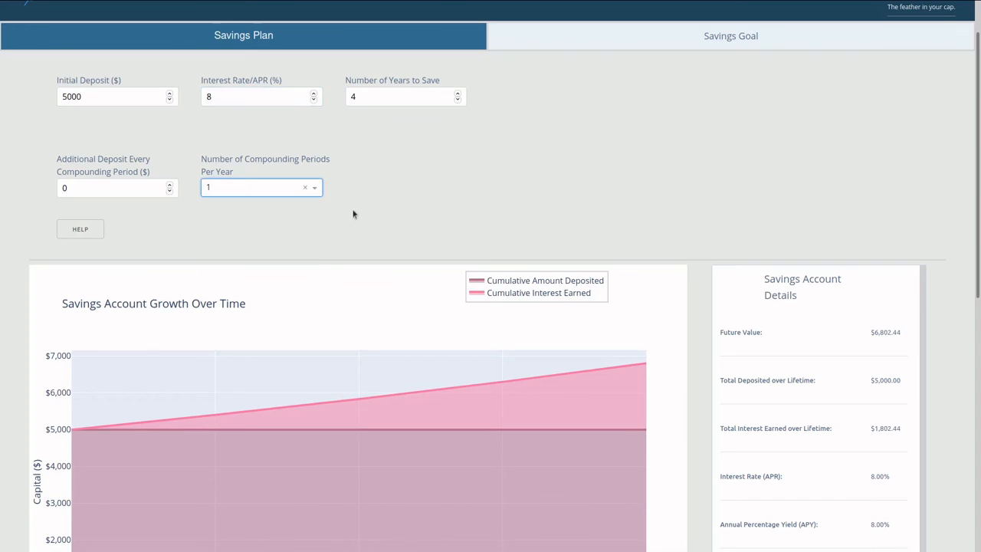
mouse_move(662, 166)
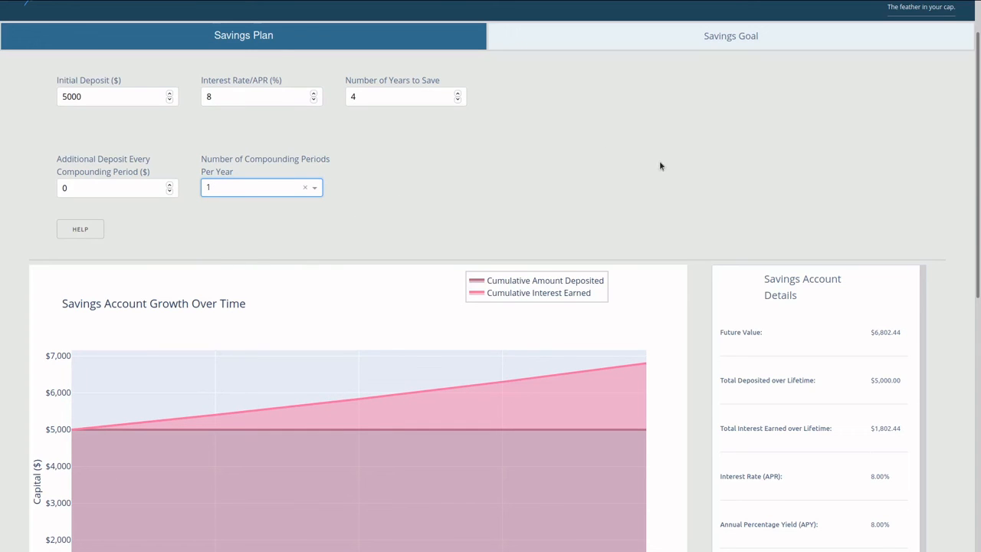
scroll("down", 3)
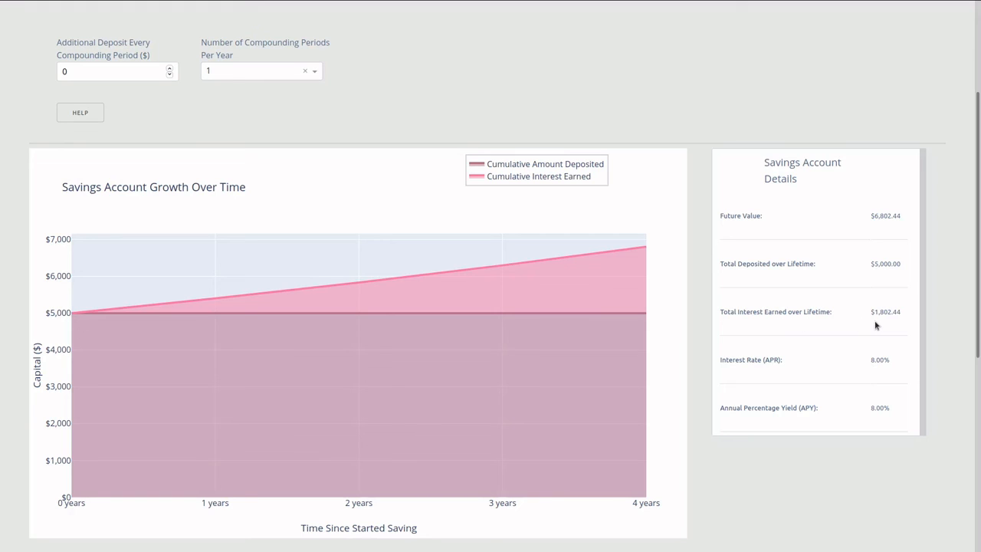
mouse_move(880, 325)
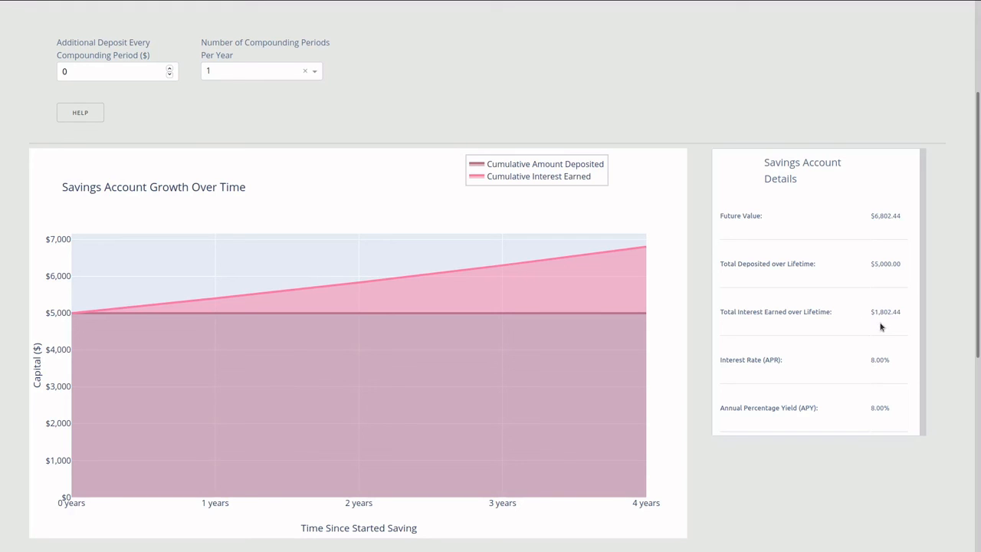
mouse_move(889, 328)
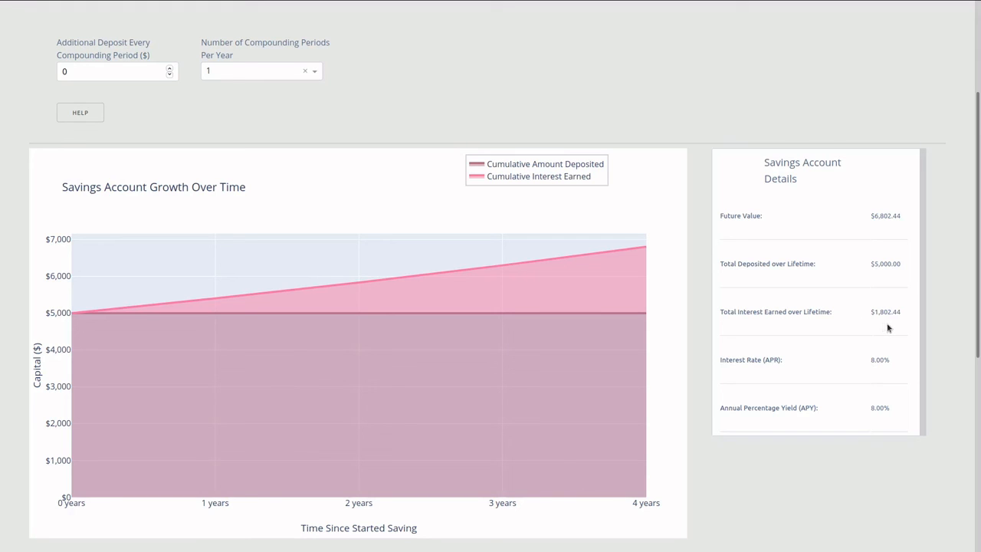
mouse_move(880, 328)
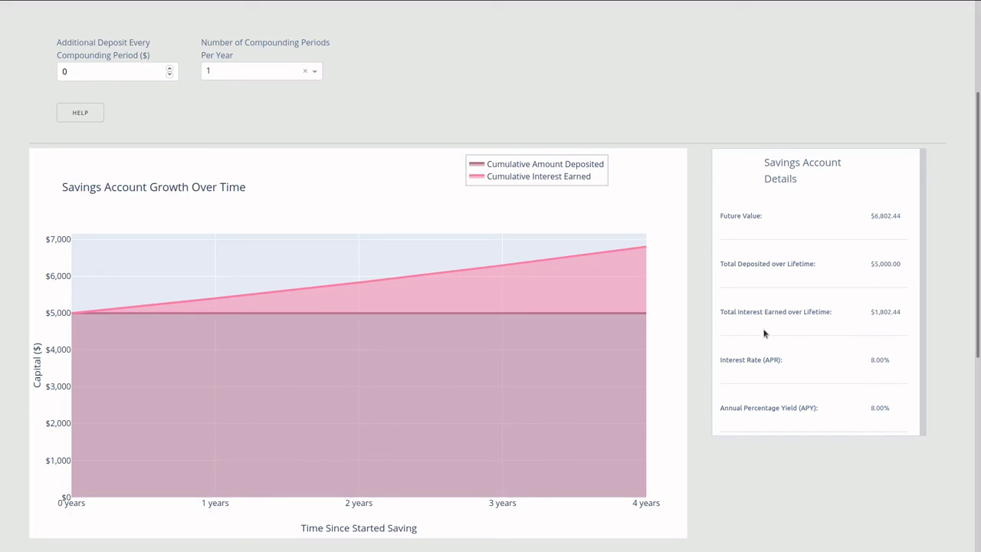
mouse_move(734, 331)
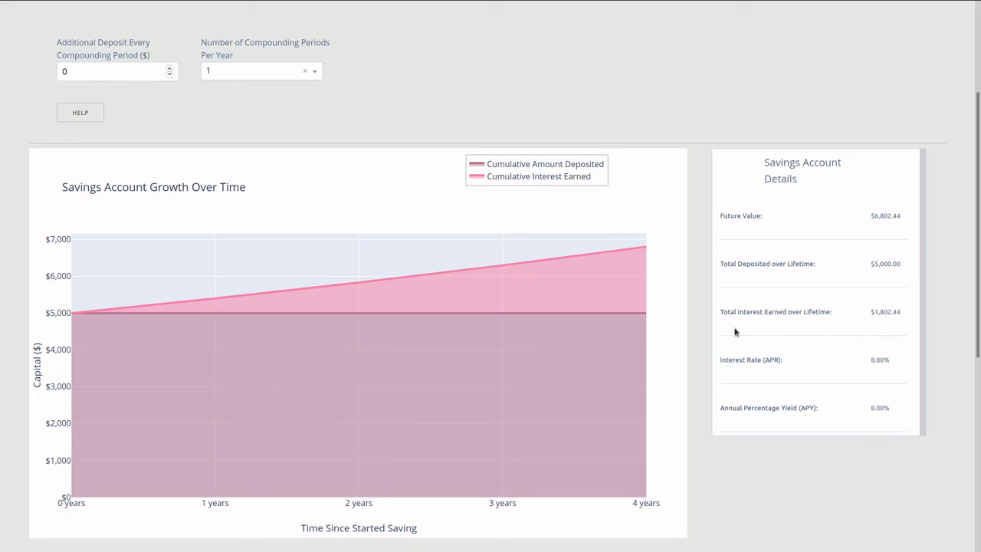
mouse_move(701, 325)
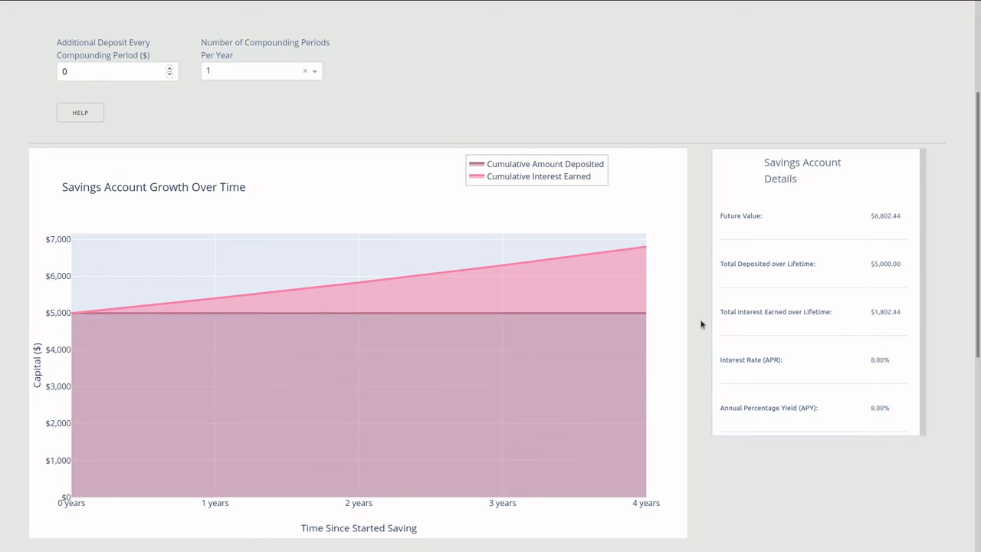
mouse_move(817, 359)
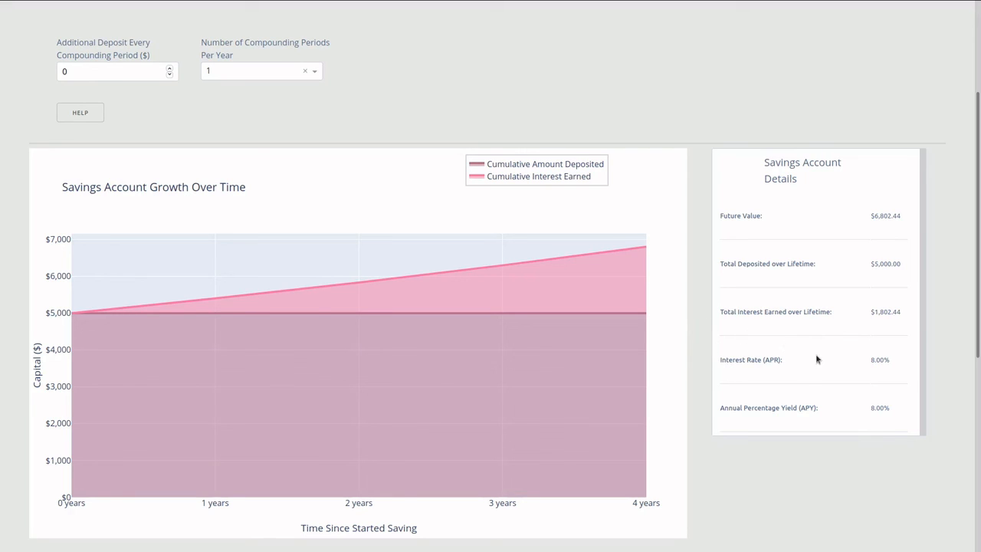
scroll("up", 3)
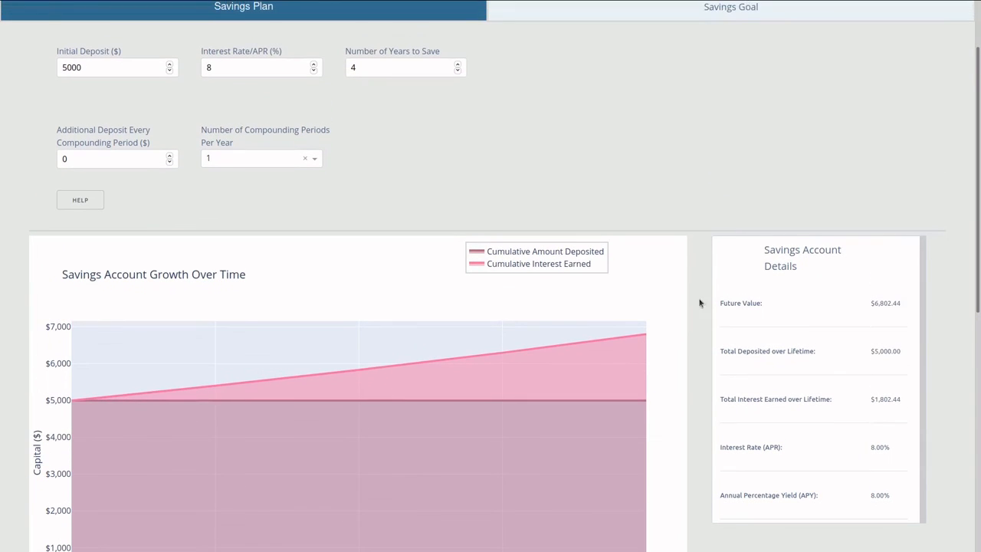
mouse_move(674, 183)
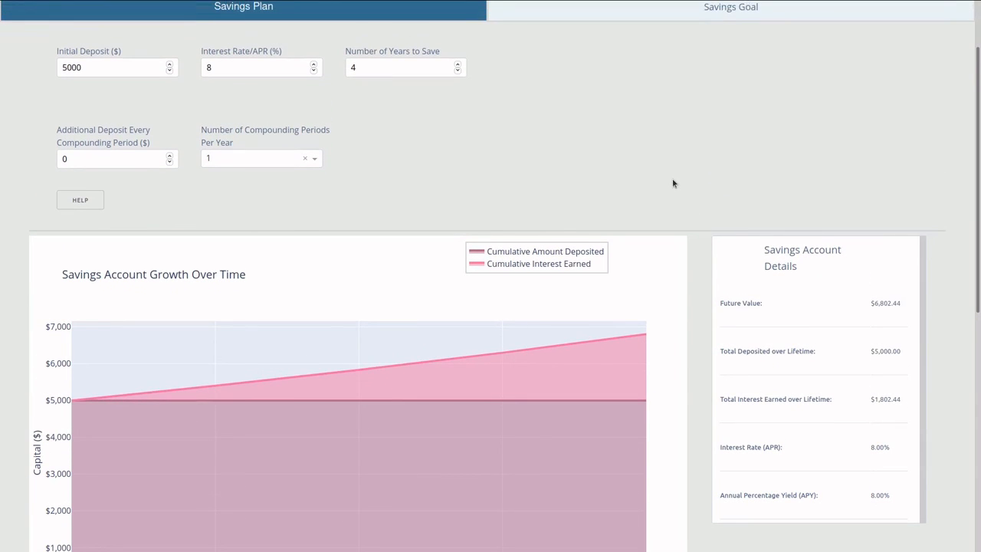
mouse_move(472, 142)
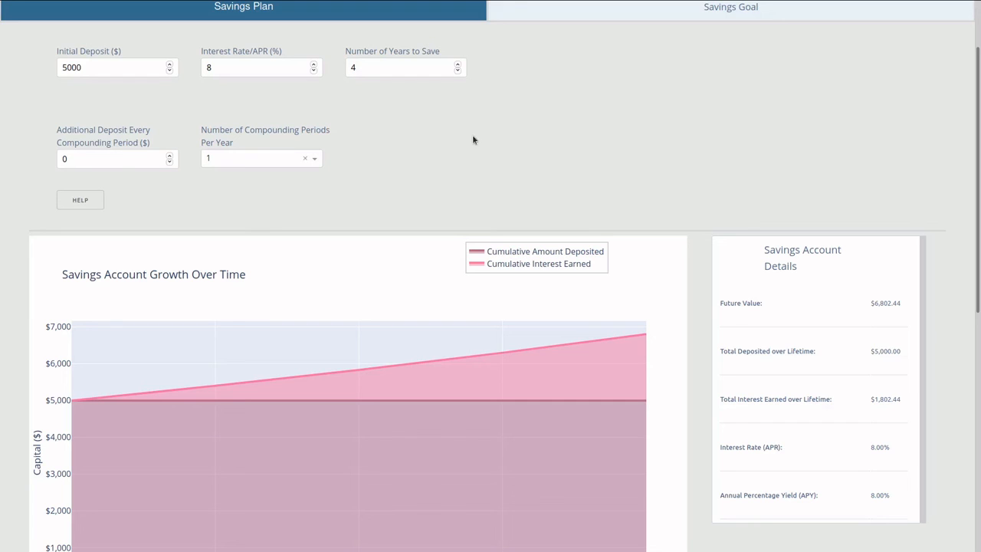
mouse_move(712, 190)
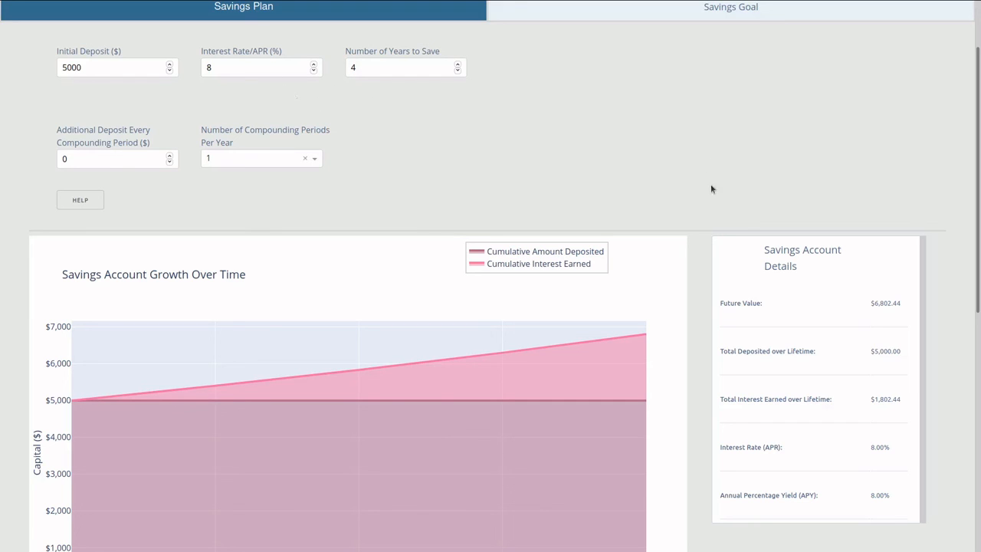
mouse_move(712, 383)
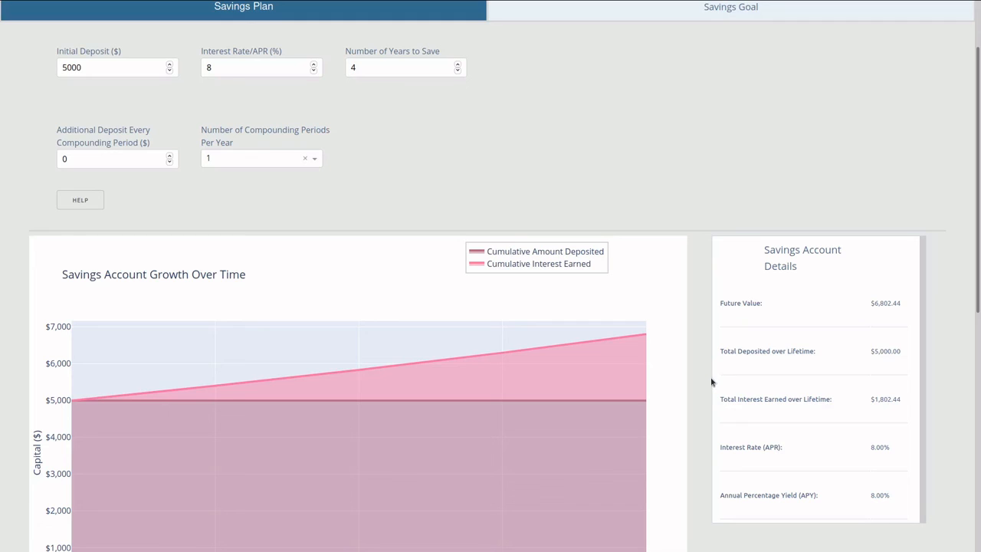
mouse_move(856, 417)
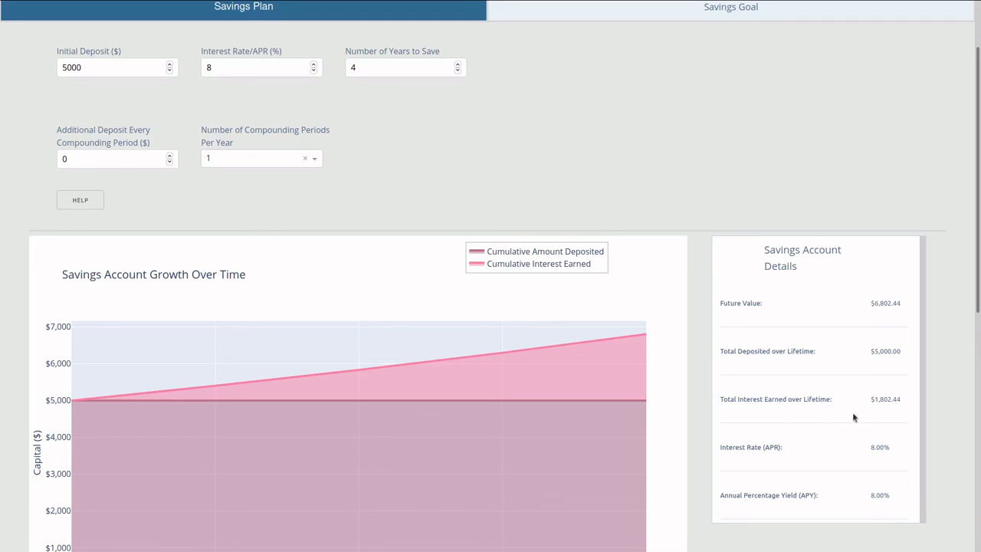
mouse_move(758, 391)
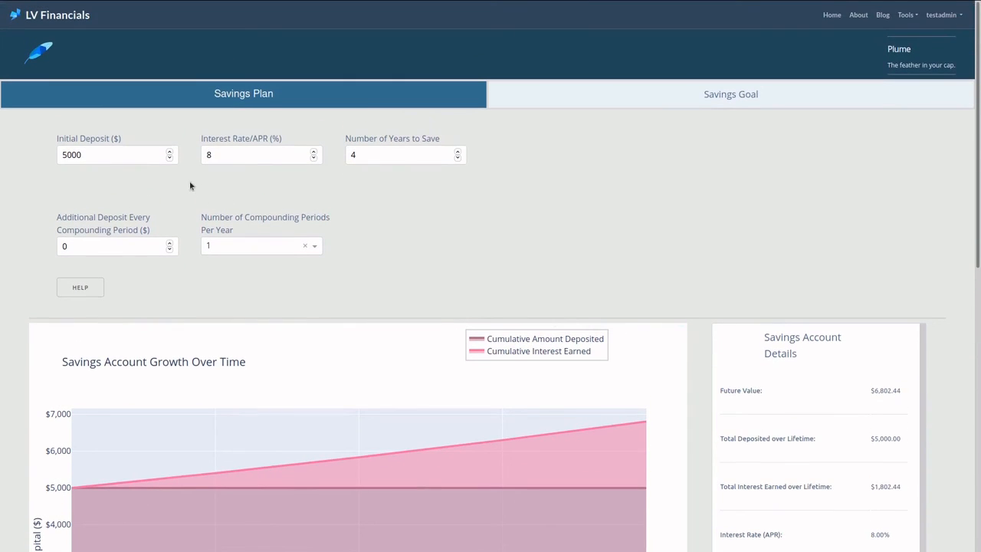
mouse_move(184, 180)
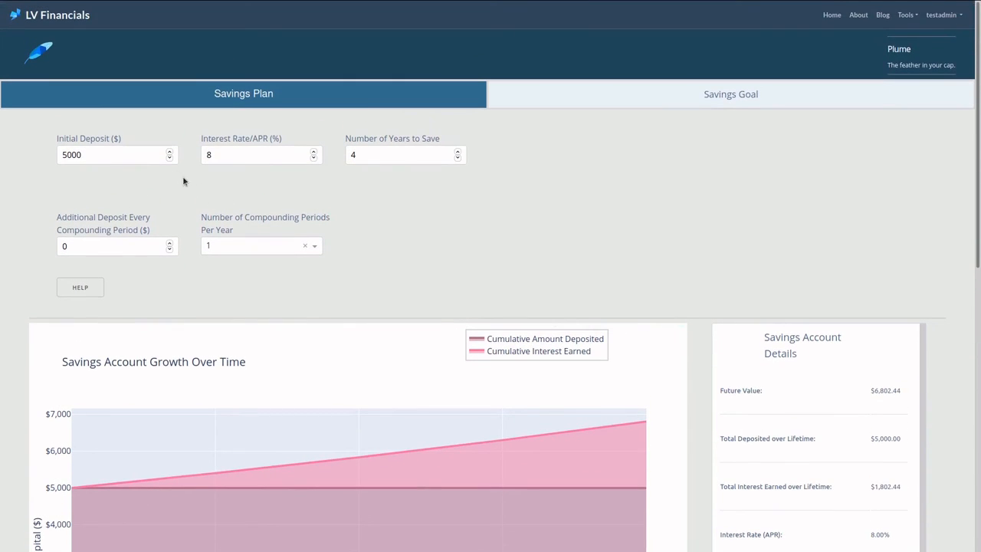
mouse_move(687, 261)
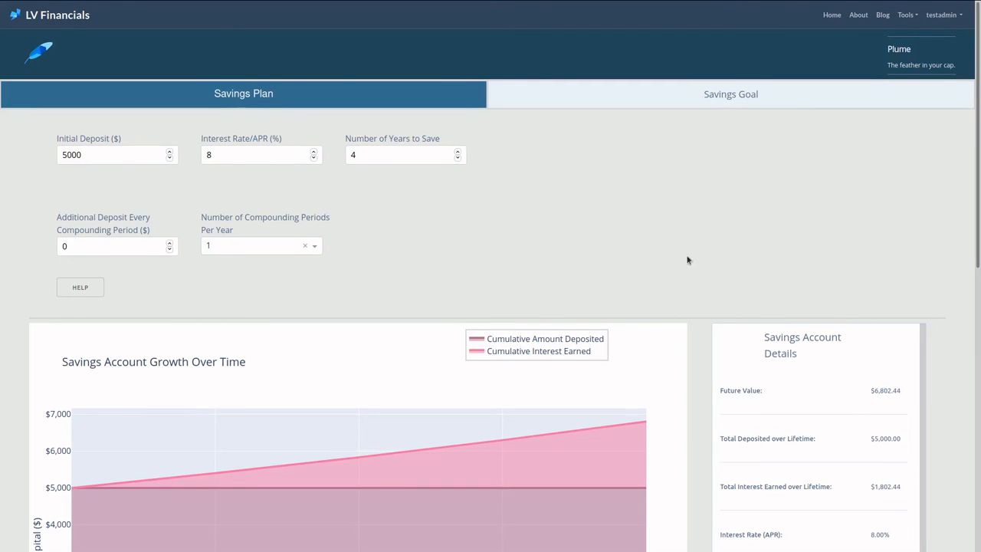
scroll("down", 3)
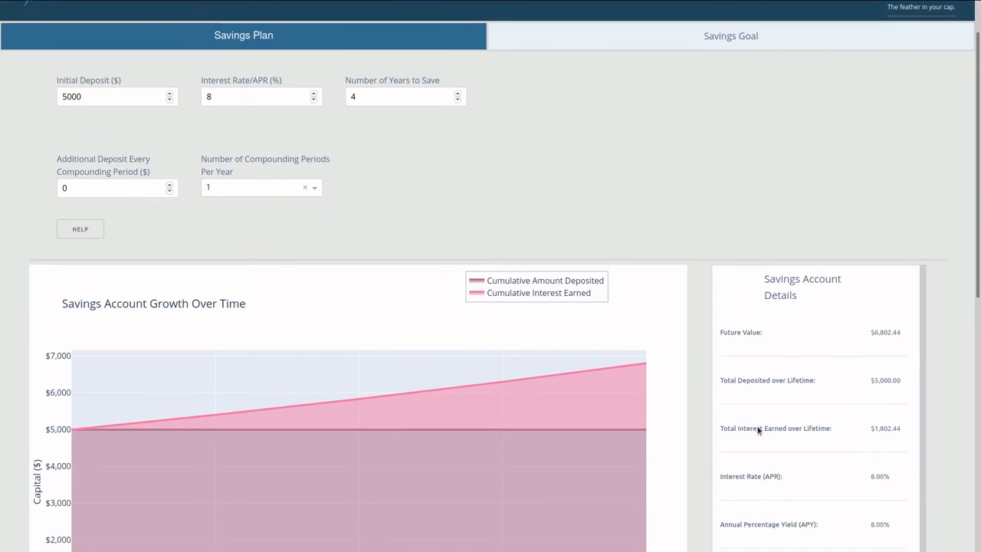
mouse_move(843, 442)
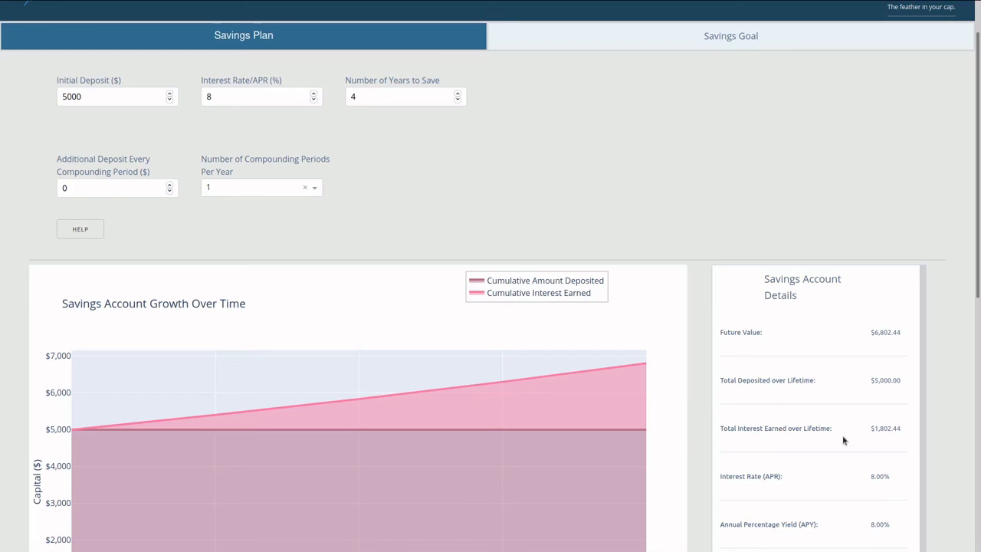
mouse_move(915, 445)
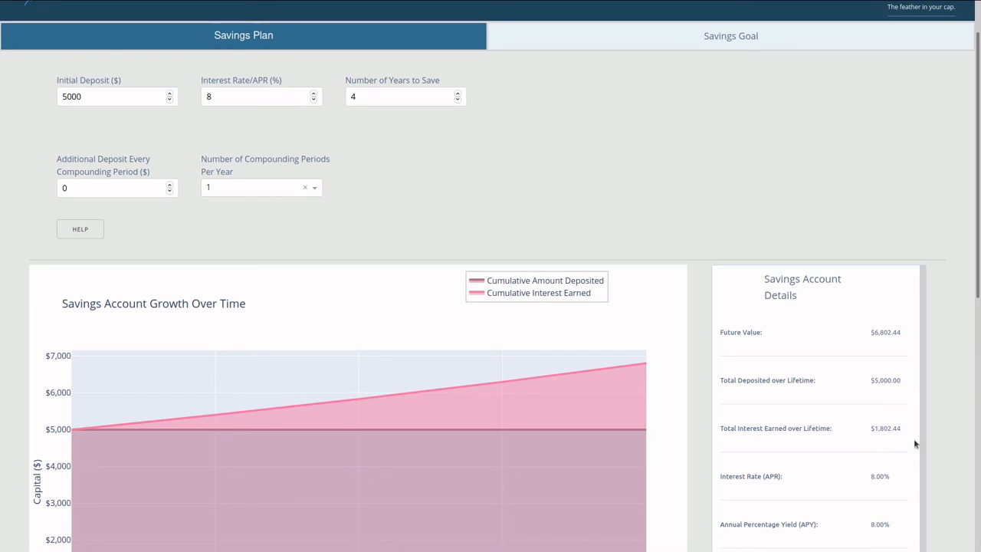
mouse_move(692, 380)
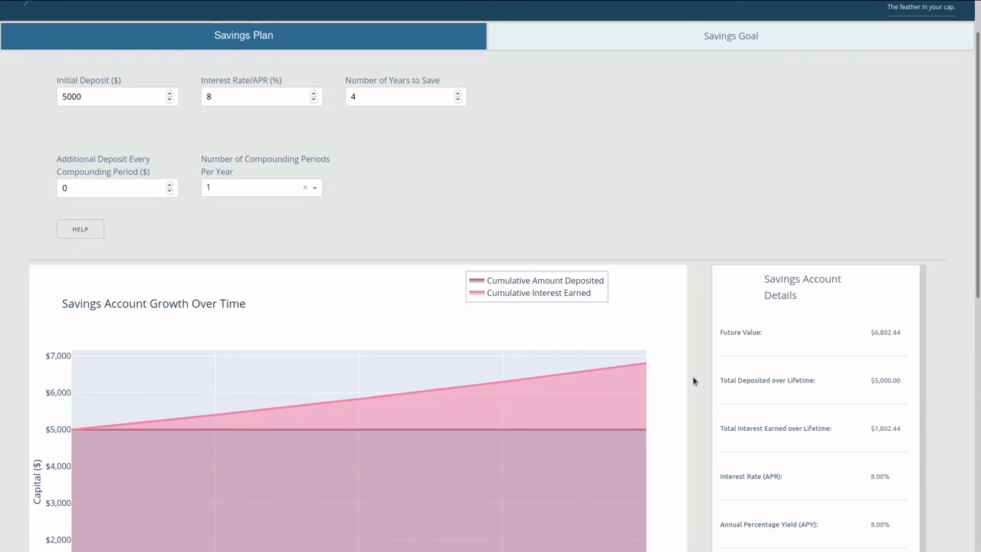